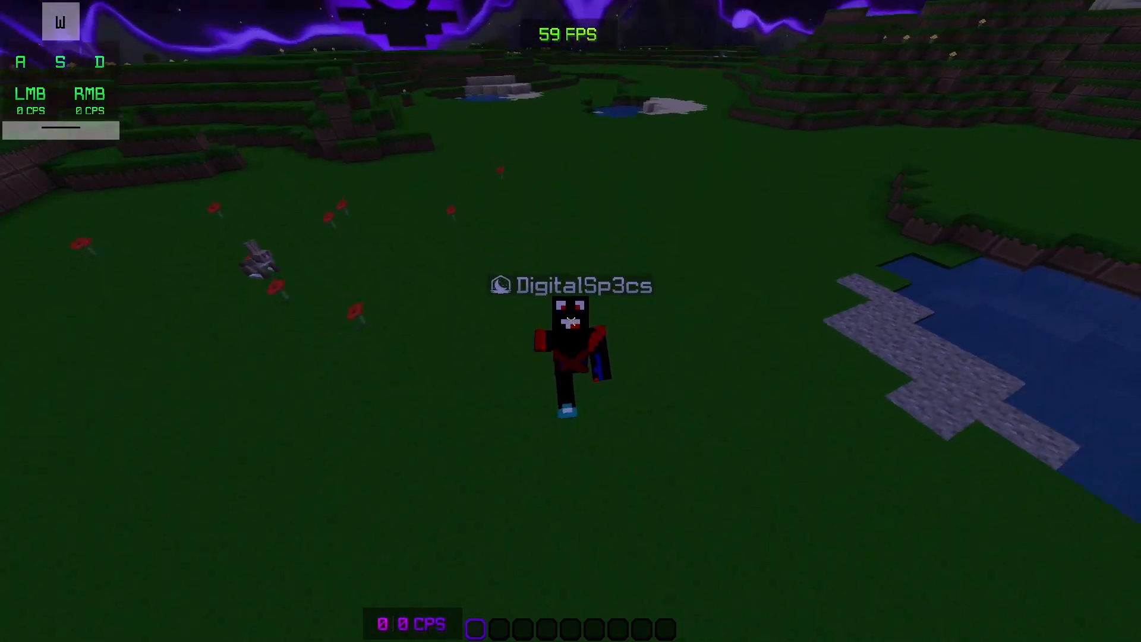
Leave Video Settings via Done and switch the camera back to first-person view
{"action": "key", "text": "s"}
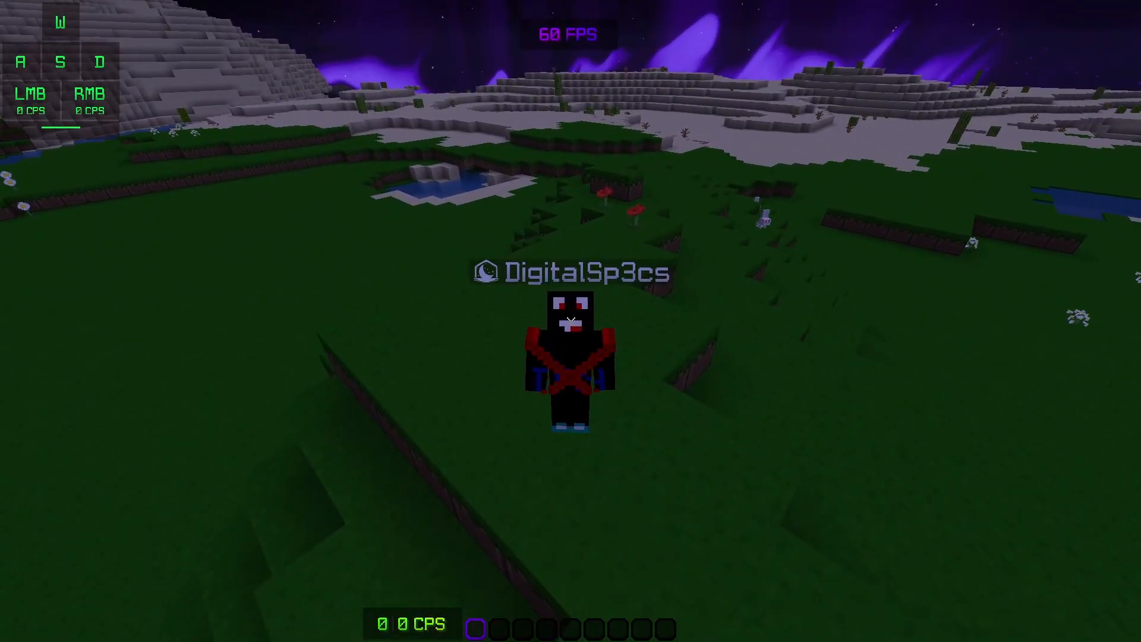
{"action": "key", "text": "s"}
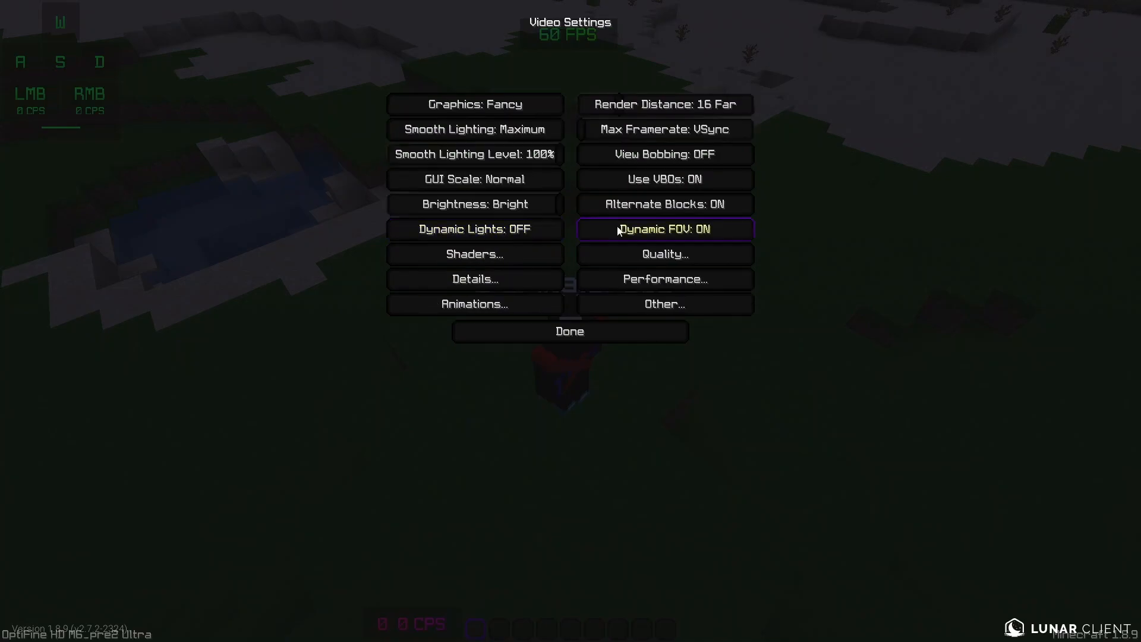
{"action": "left_click", "coordinate": [570, 330]}
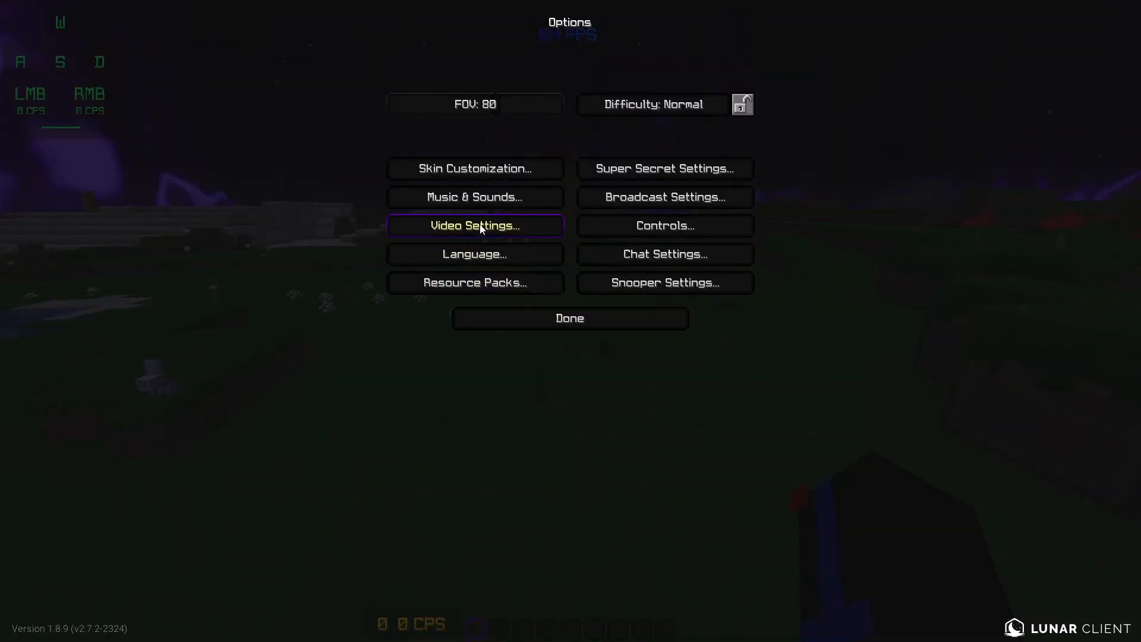
{"action": "left_click", "coordinate": [570, 319]}
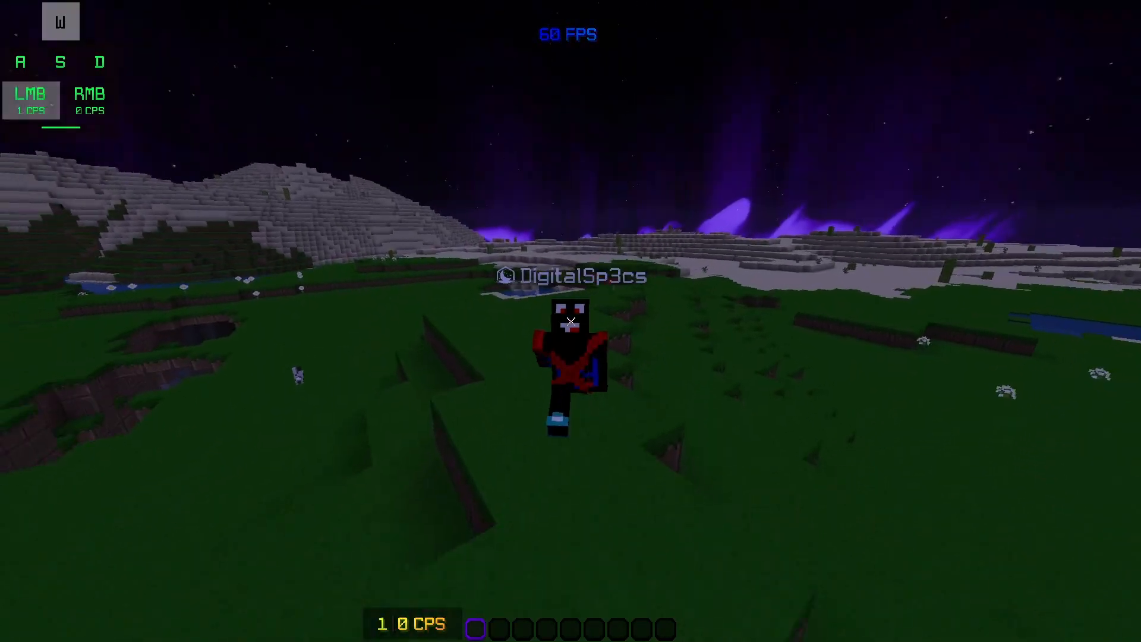
{"action": "key", "text": "s"}
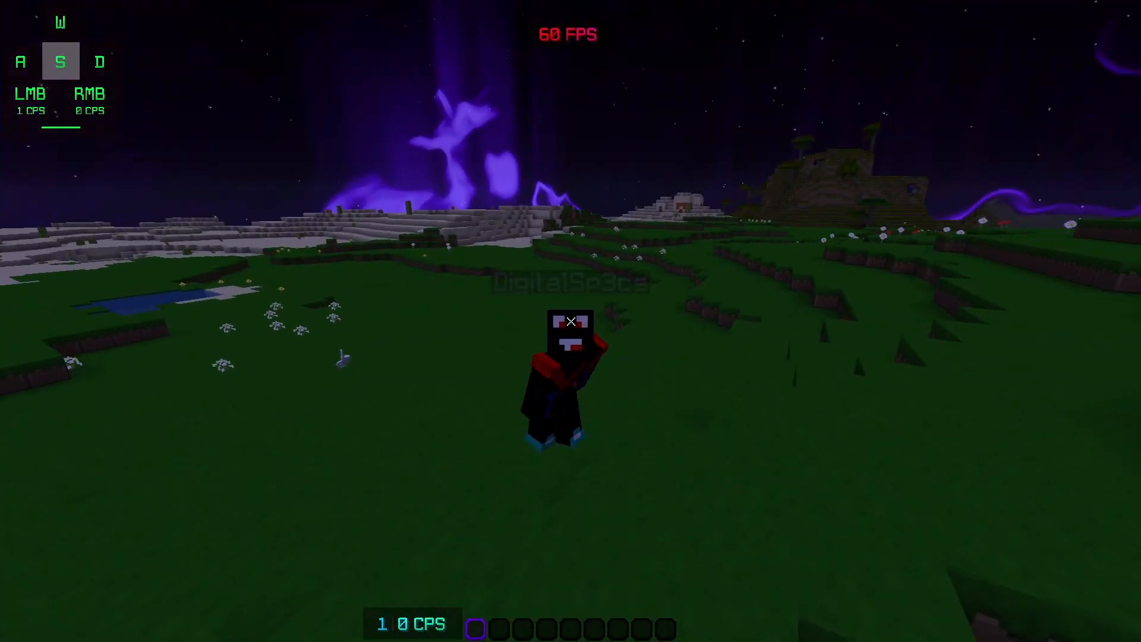
{"action": "left_click", "coordinate": [570, 319]}
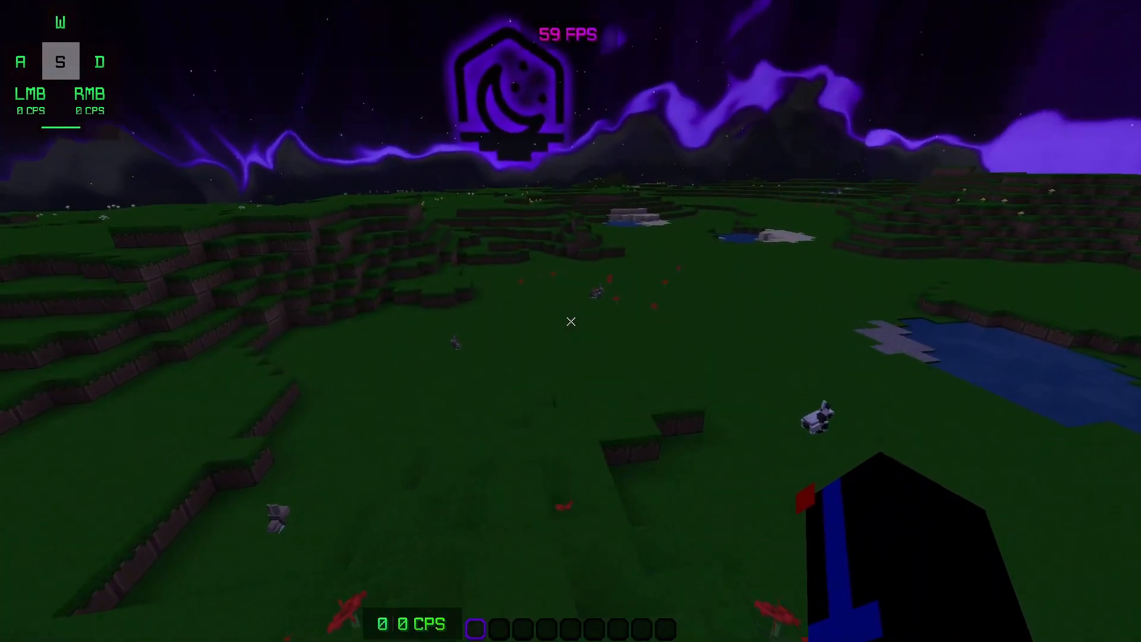
Reach the video settings from the game menu through Options
{"action": "key", "text": "Escape"}
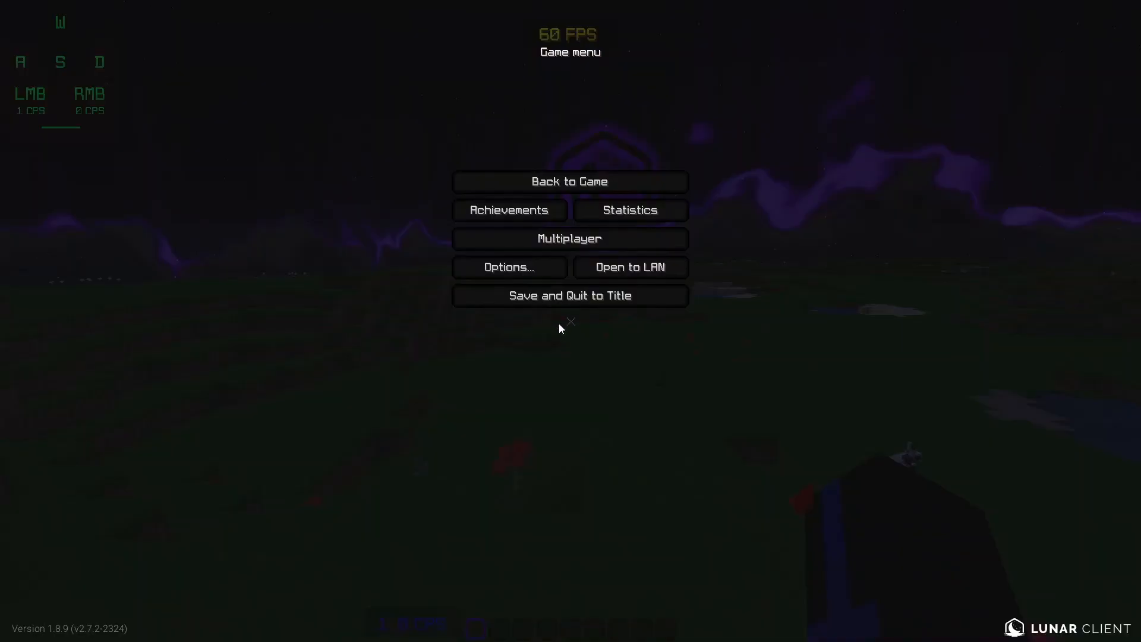
{"action": "left_click", "coordinate": [508, 267]}
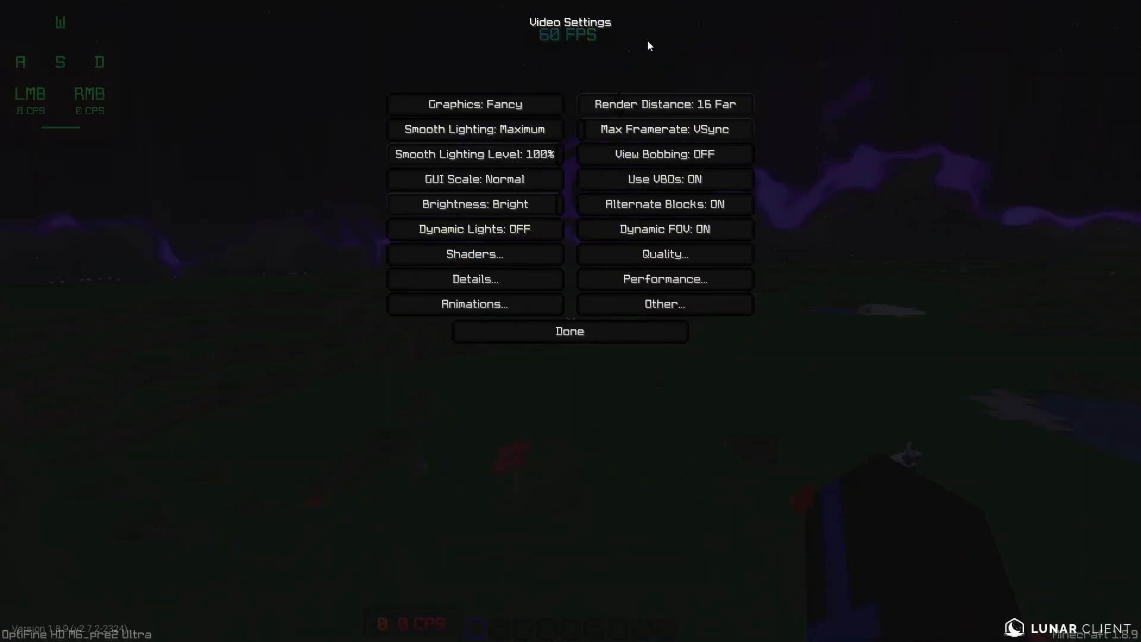
{"action": "mouse_move", "coordinate": [340, 112]}
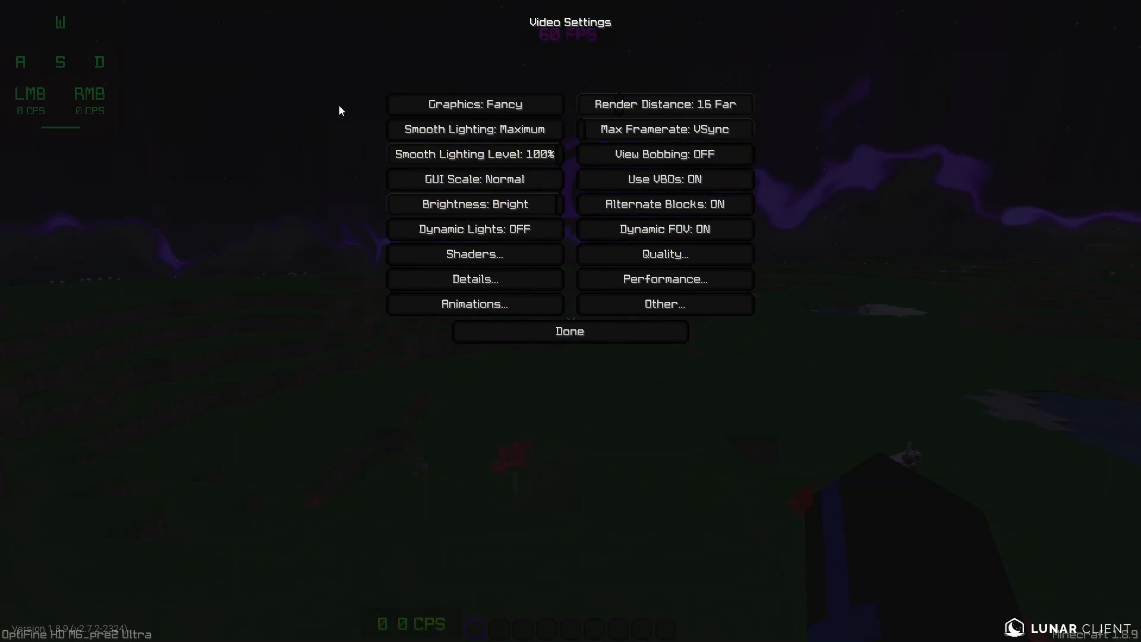
{"action": "mouse_move", "coordinate": [463, 394]}
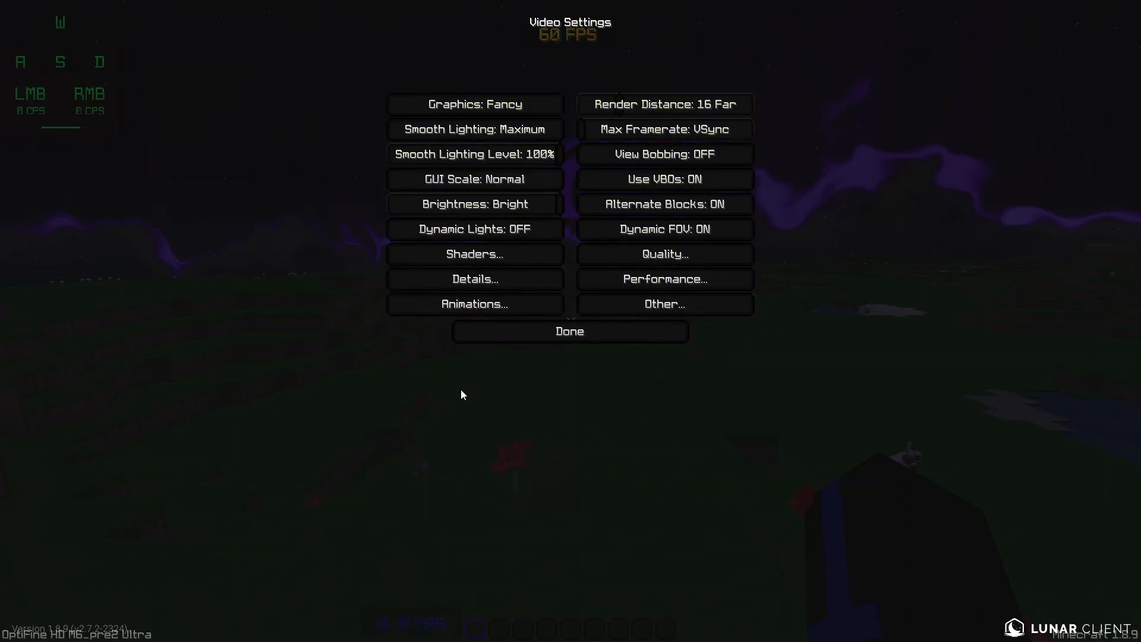
{"action": "mouse_move", "coordinate": [687, 142]}
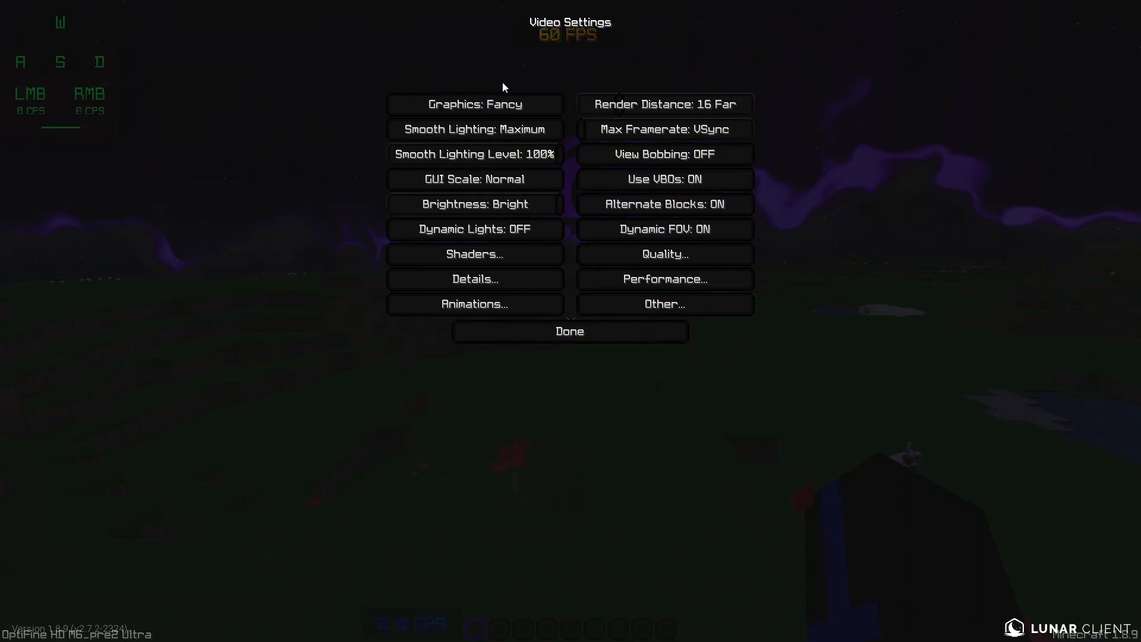
{"action": "left_click", "coordinate": [569, 330]}
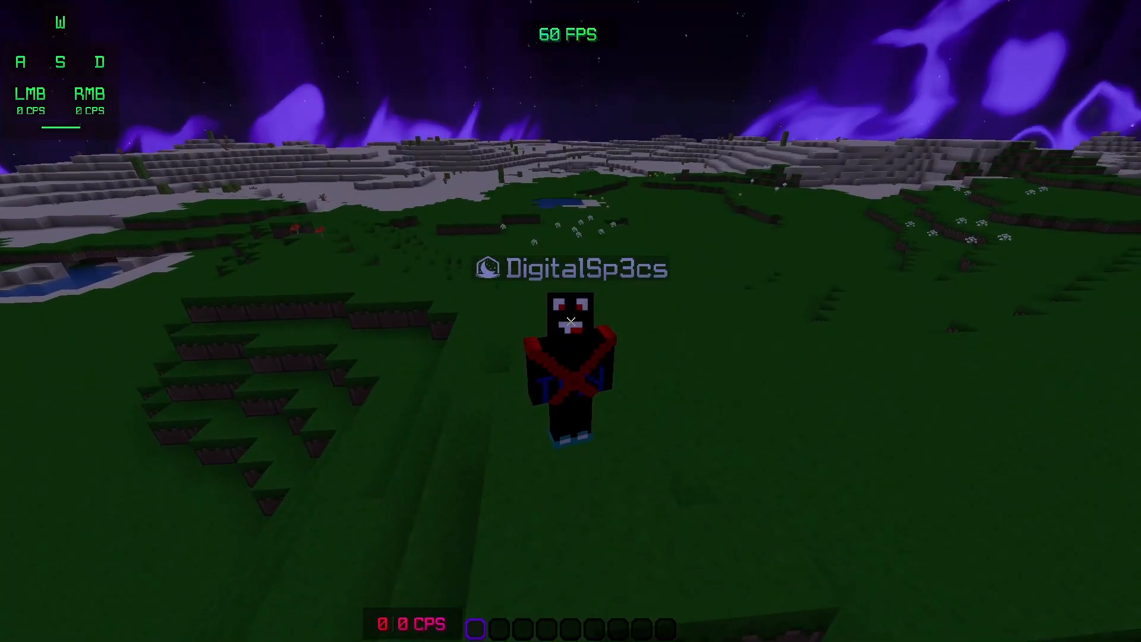
{"action": "key", "text": "Escape"}
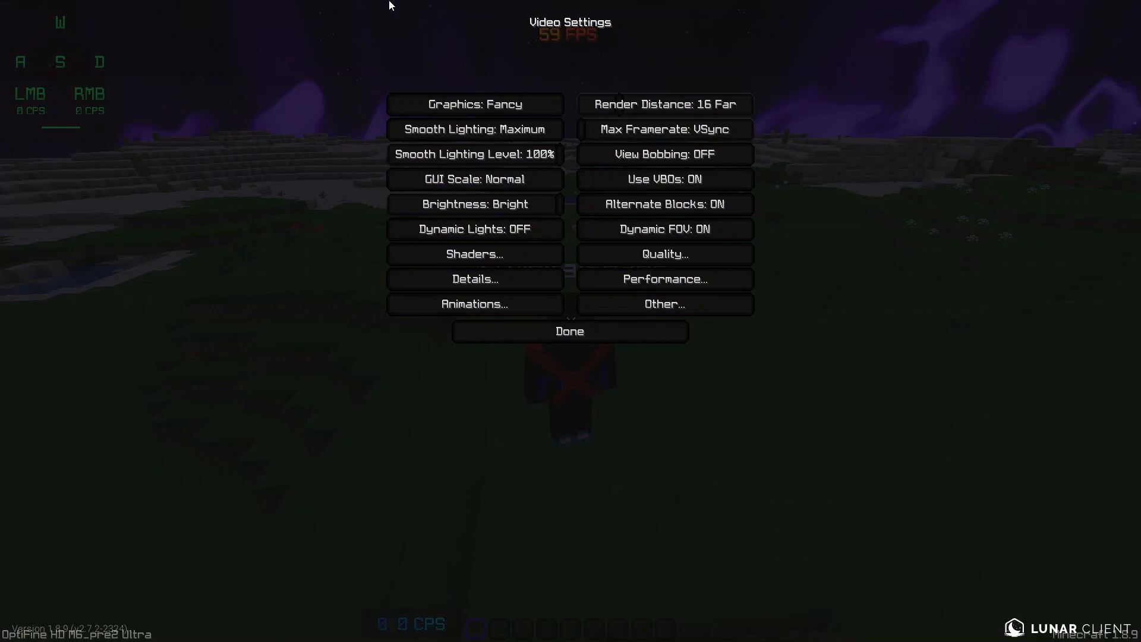
Set Graphics to Fast, Max Framerate to Unlimited and Smooth Lighting off
{"action": "left_click", "coordinate": [475, 104]}
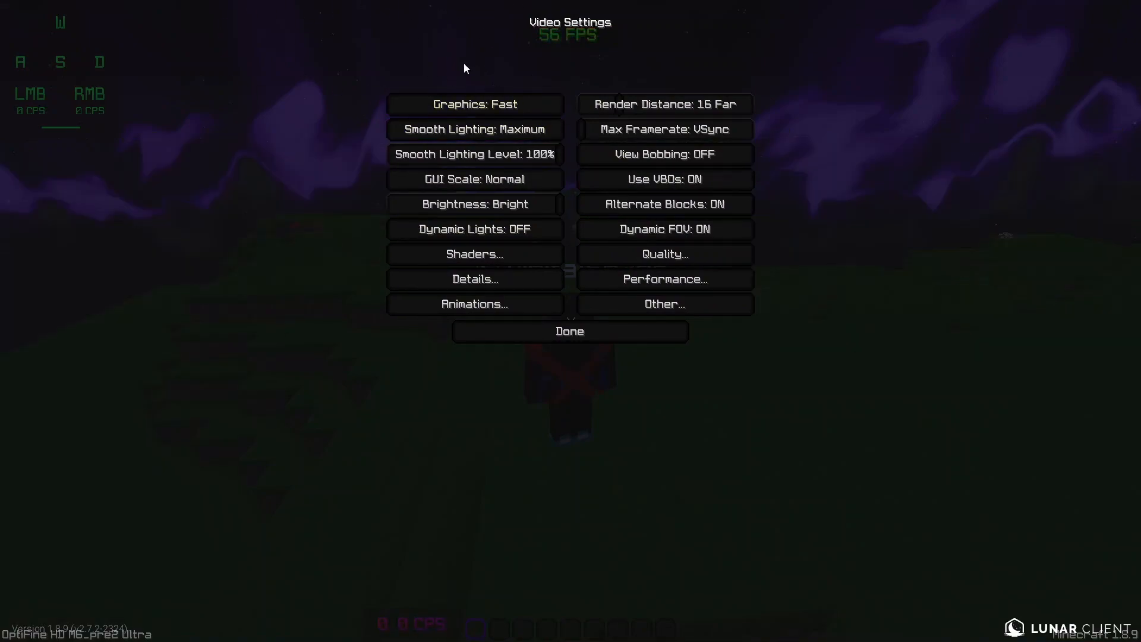
{"action": "mouse_move", "coordinate": [480, 105]}
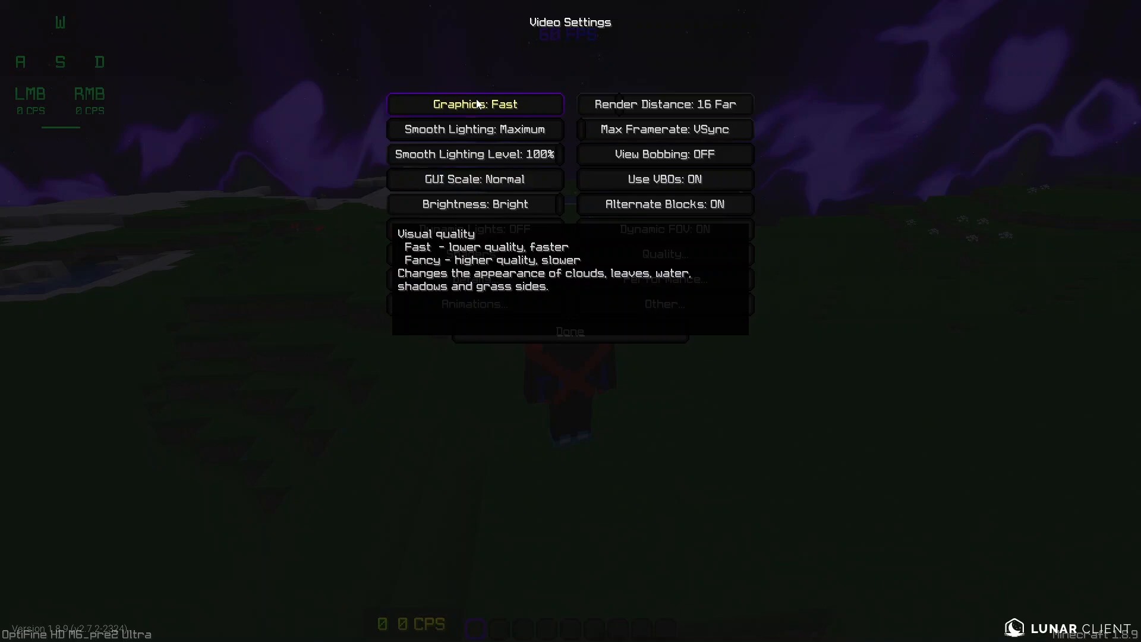
{"action": "mouse_move", "coordinate": [511, 97]}
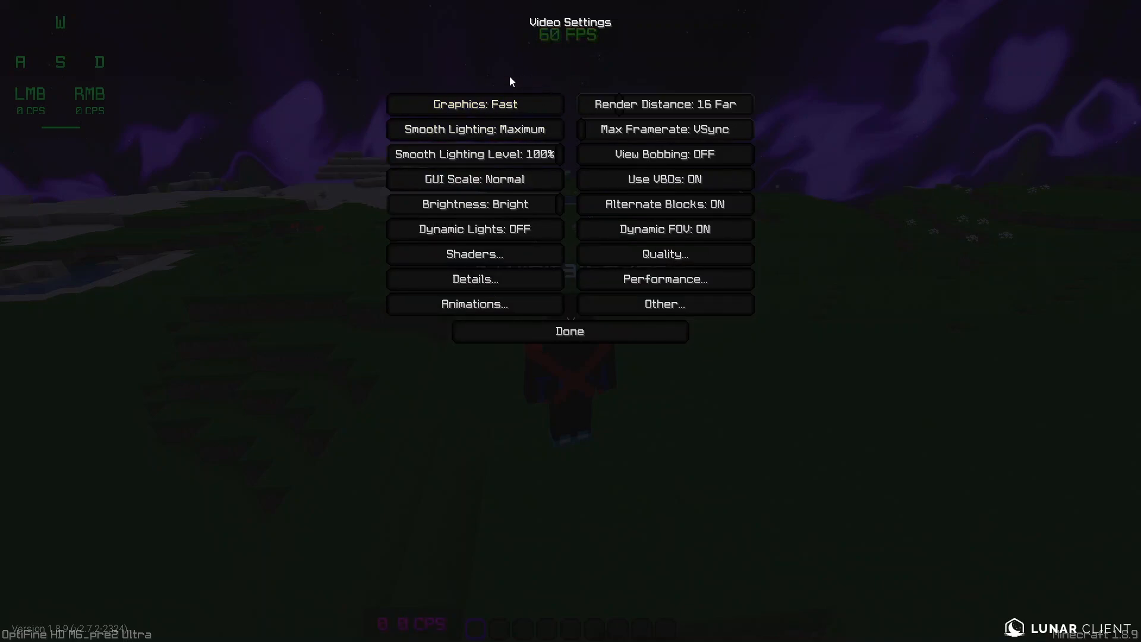
{"action": "mouse_move", "coordinate": [623, 108]}
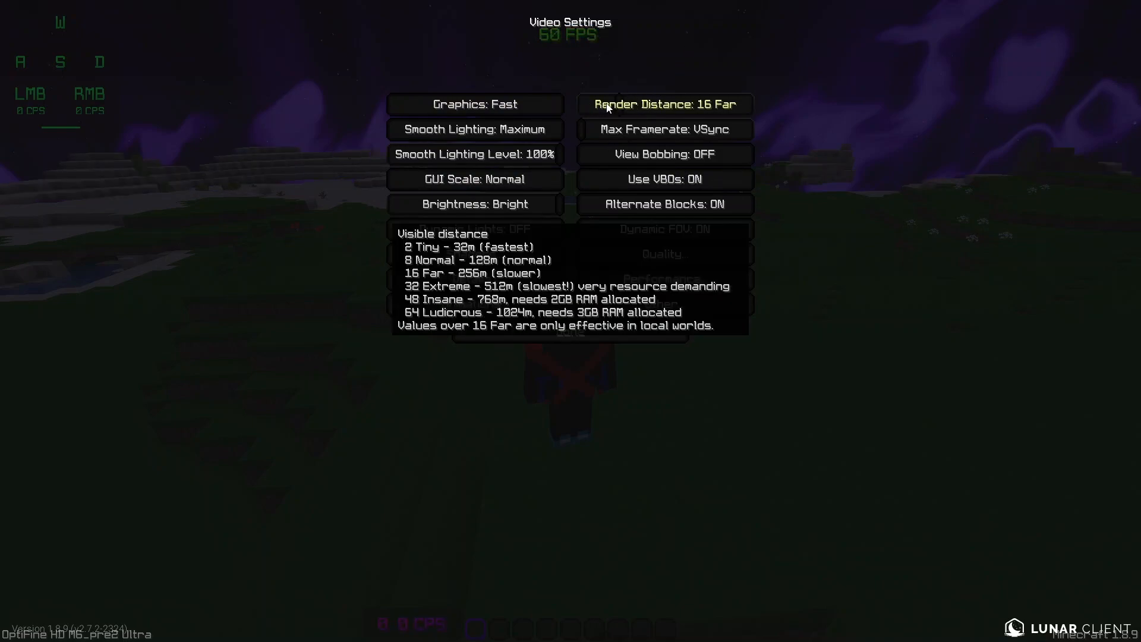
{"action": "left_click", "coordinate": [665, 129]}
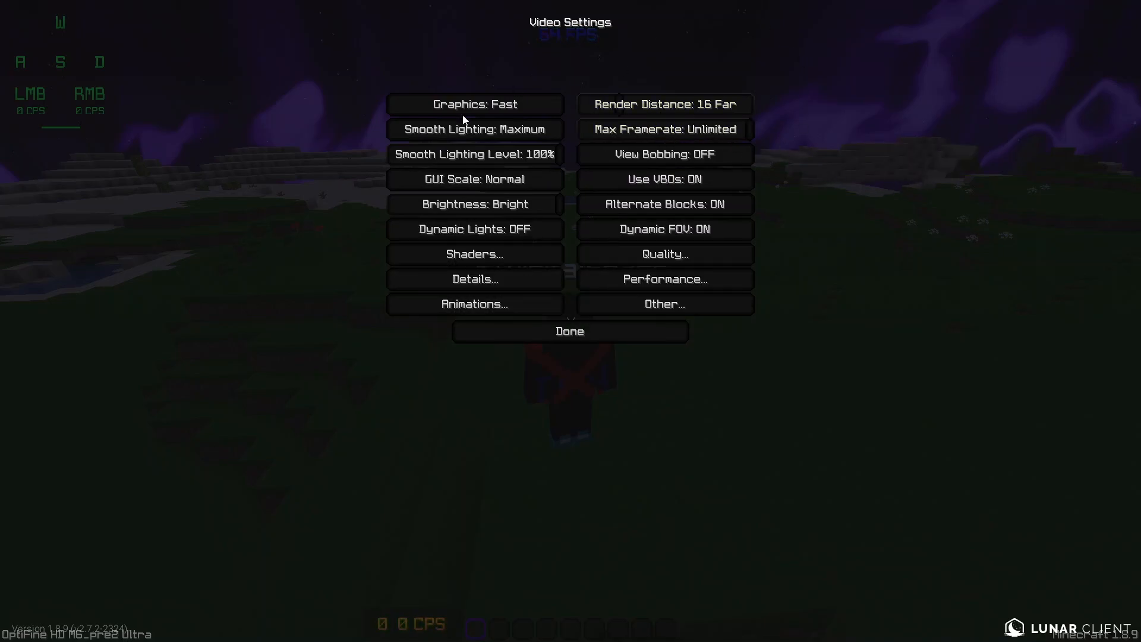
{"action": "mouse_move", "coordinate": [91, 271]}
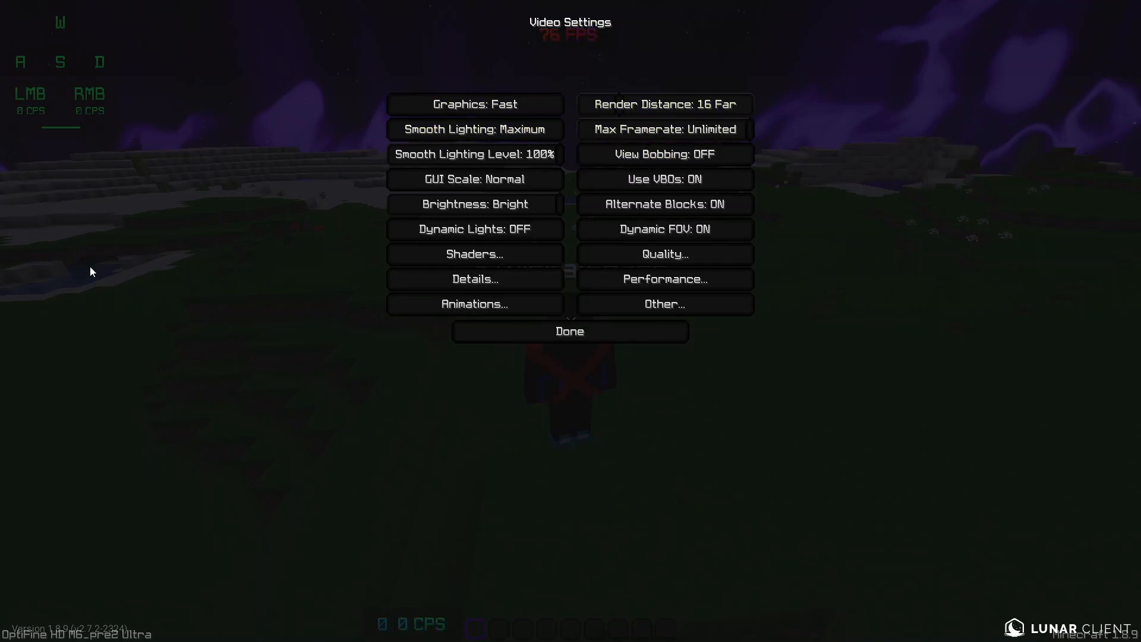
{"action": "mouse_move", "coordinate": [579, 53]}
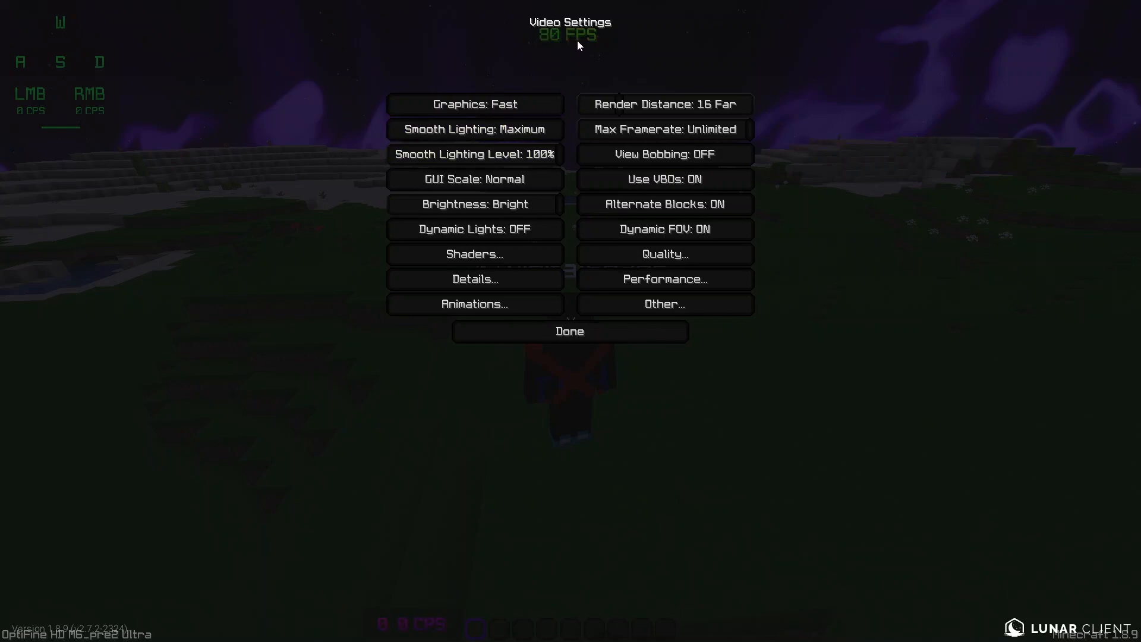
{"action": "mouse_move", "coordinate": [623, 49]}
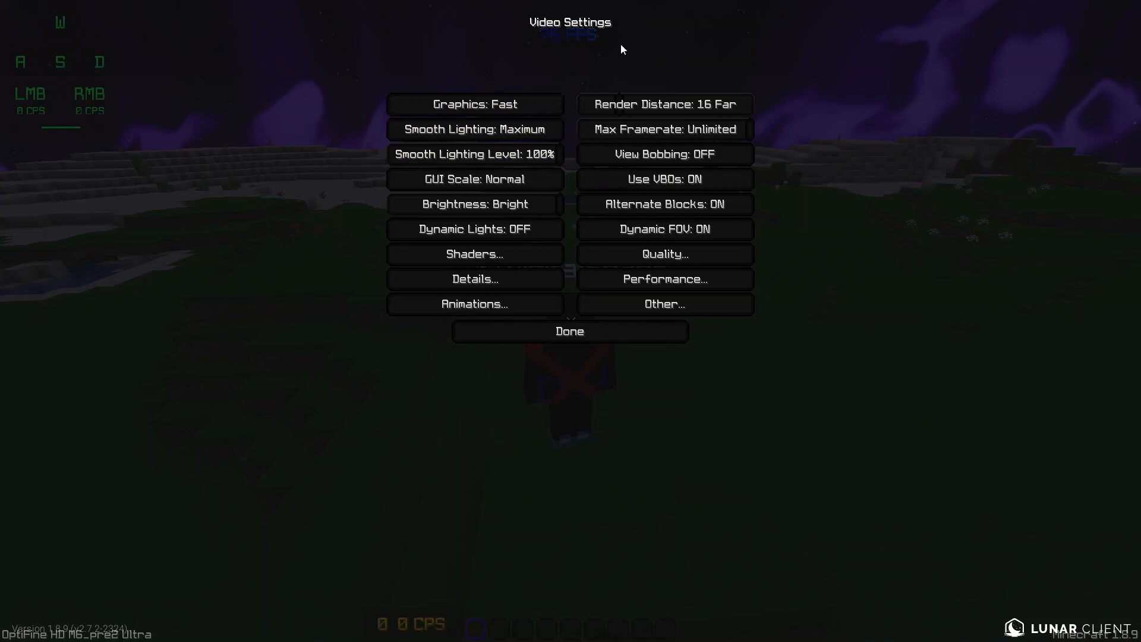
{"action": "mouse_move", "coordinate": [493, 129]}
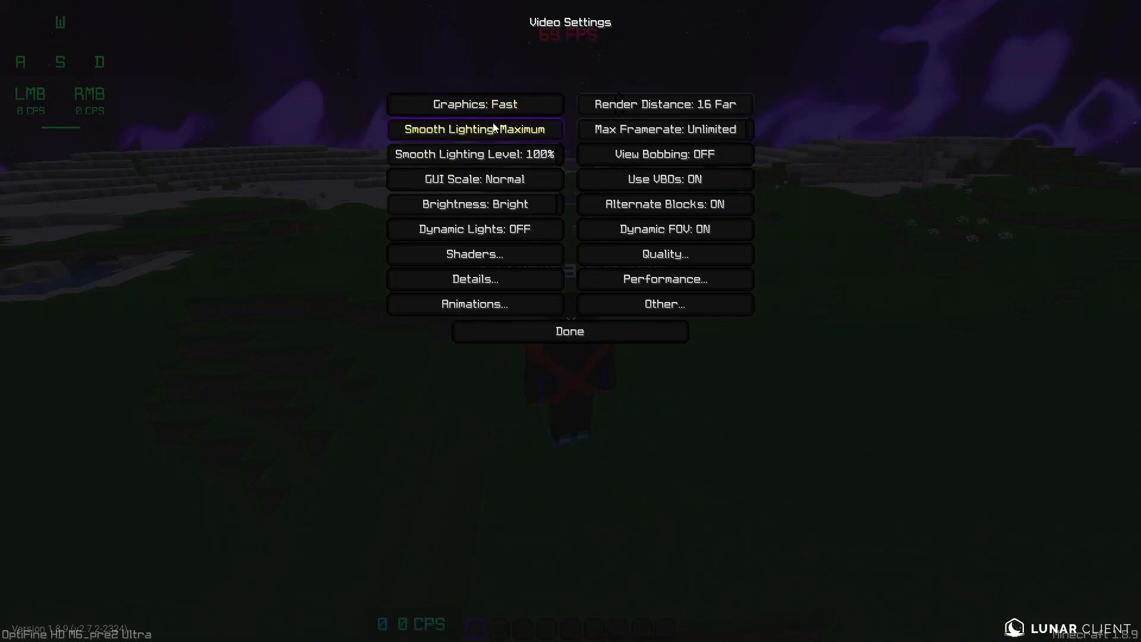
{"action": "left_click", "coordinate": [475, 128]}
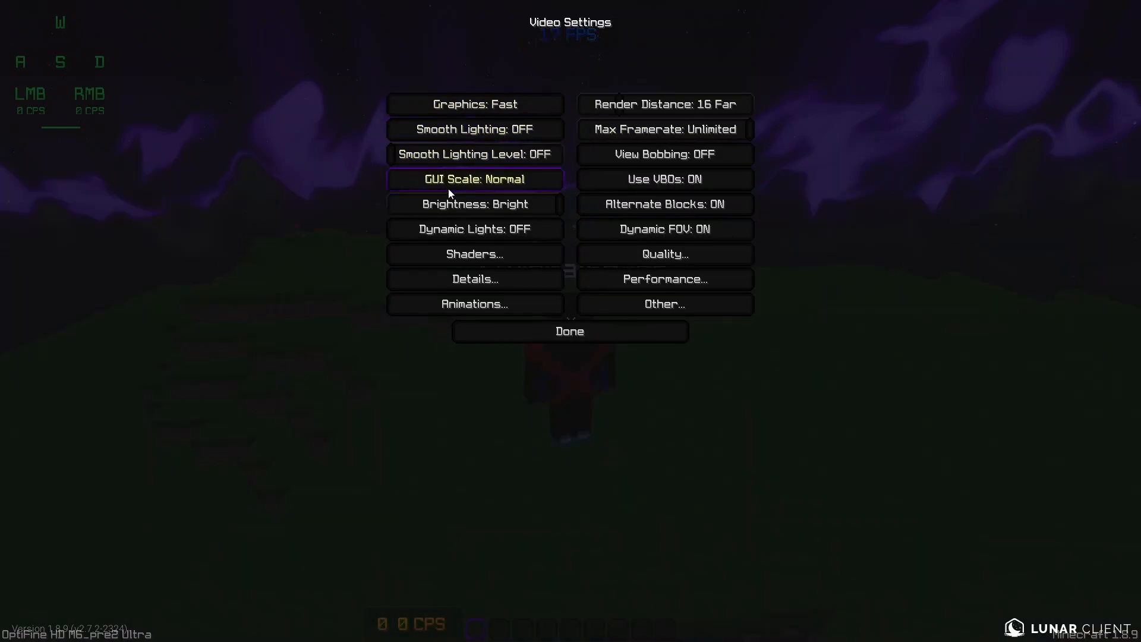
{"action": "mouse_move", "coordinate": [473, 218]}
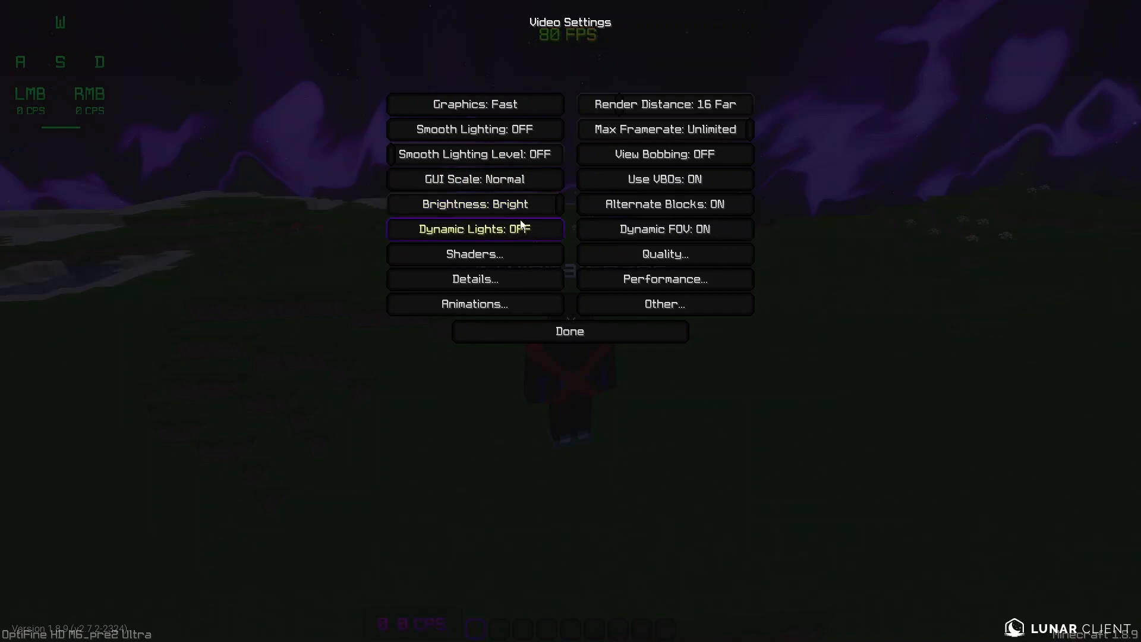
{"action": "left_click", "coordinate": [474, 254]}
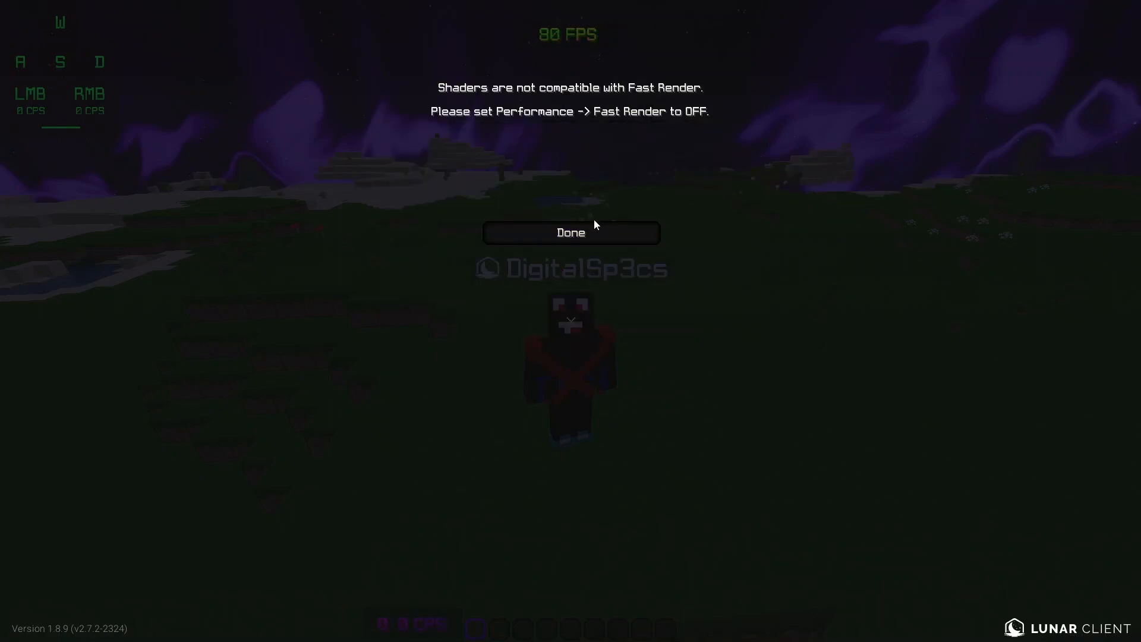
{"action": "left_click", "coordinate": [570, 233]}
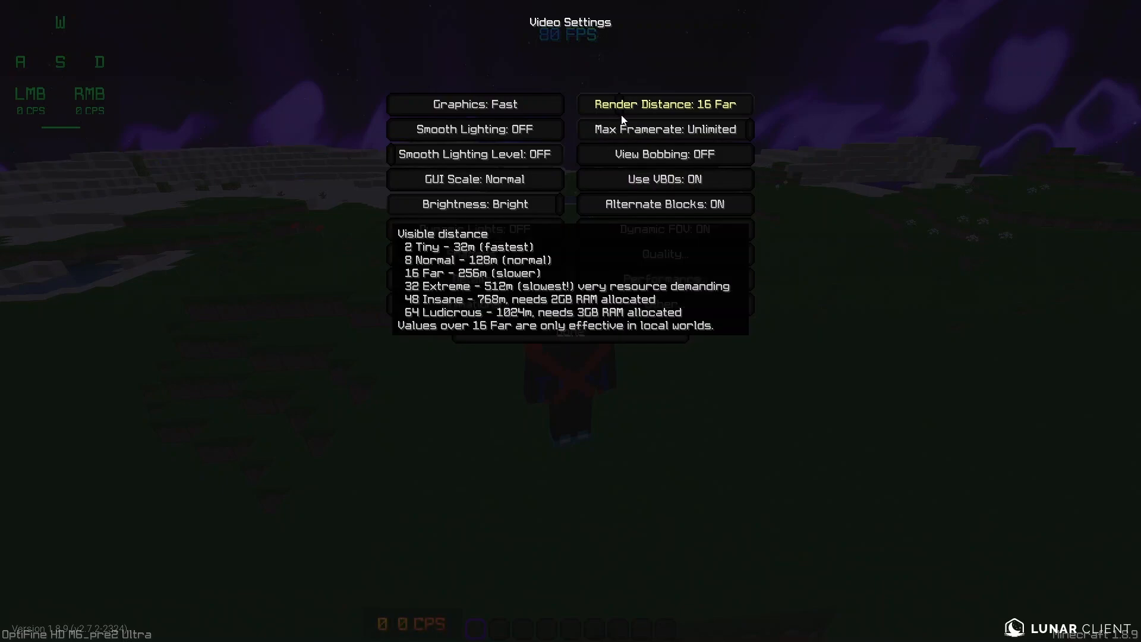
{"action": "left_click", "coordinate": [664, 104]}
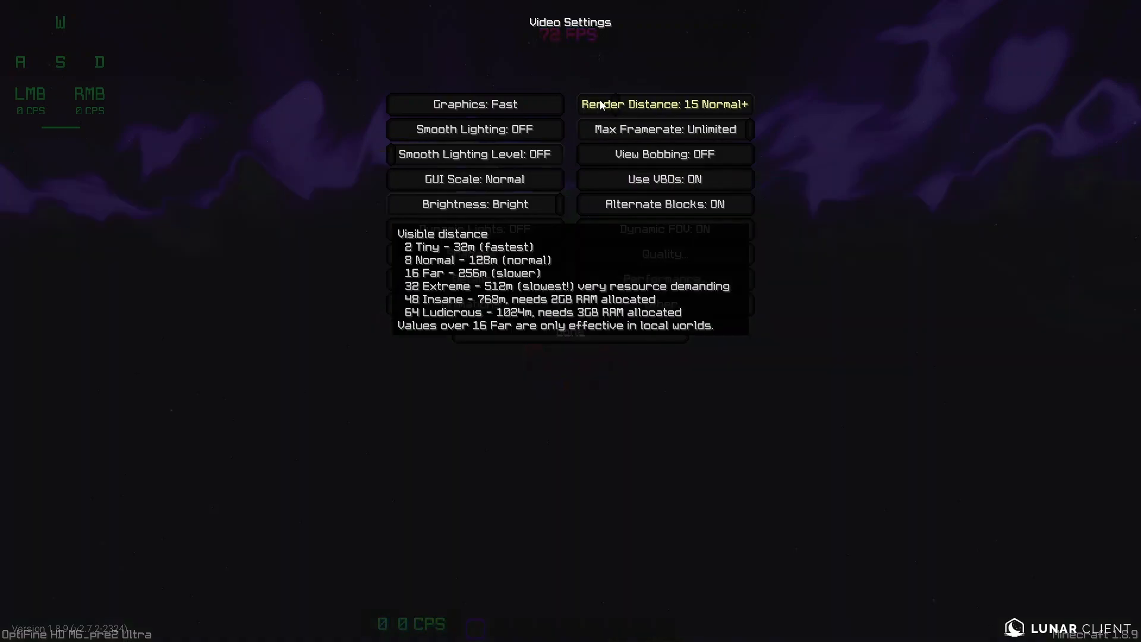
{"action": "left_click", "coordinate": [664, 104]}
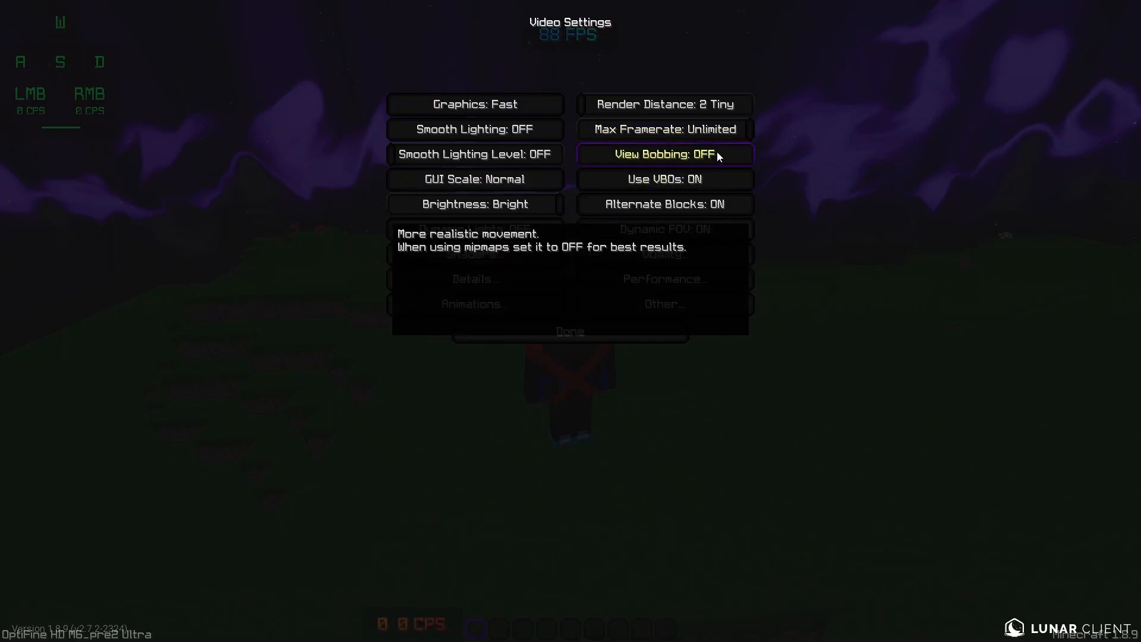
{"action": "mouse_move", "coordinate": [787, 131]}
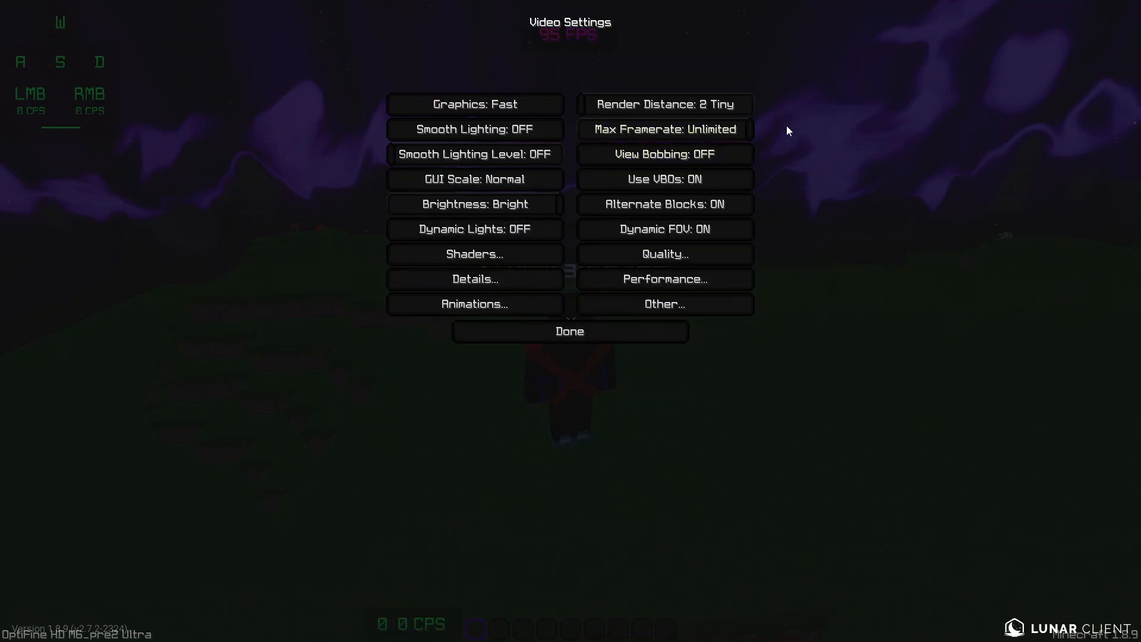
{"action": "mouse_move", "coordinate": [778, 149]}
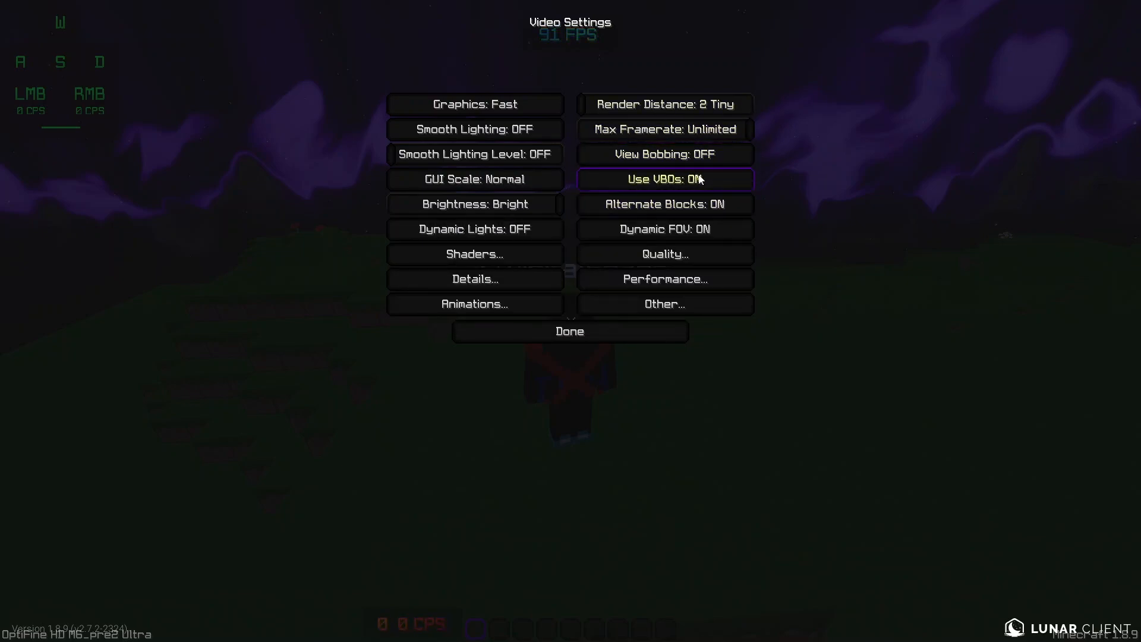
{"action": "mouse_move", "coordinate": [698, 178]}
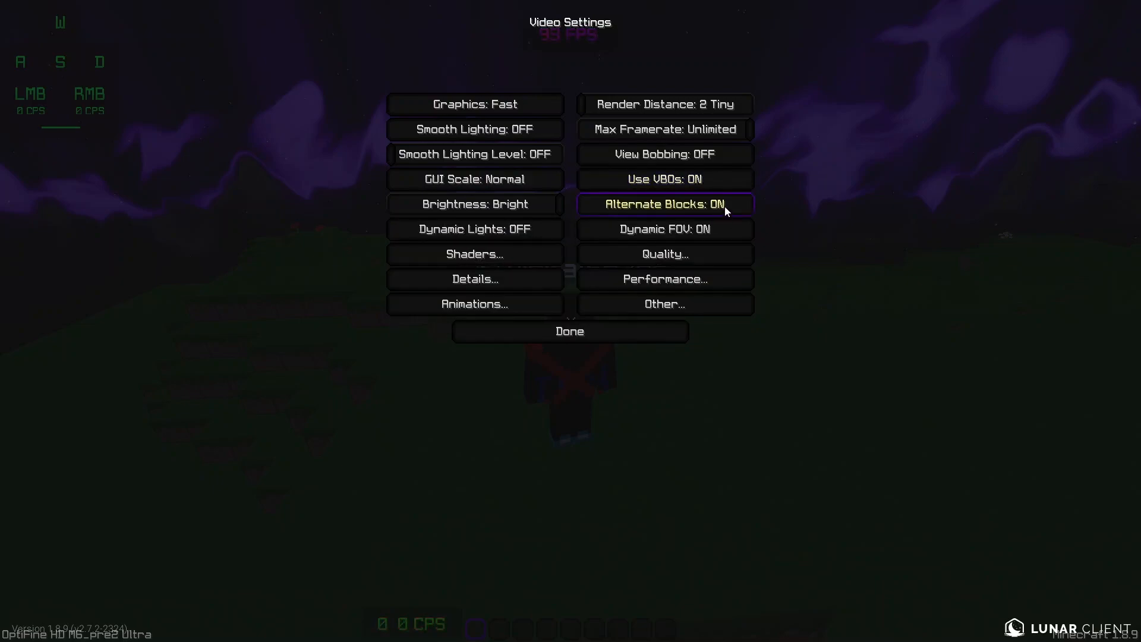
{"action": "mouse_move", "coordinate": [710, 229]}
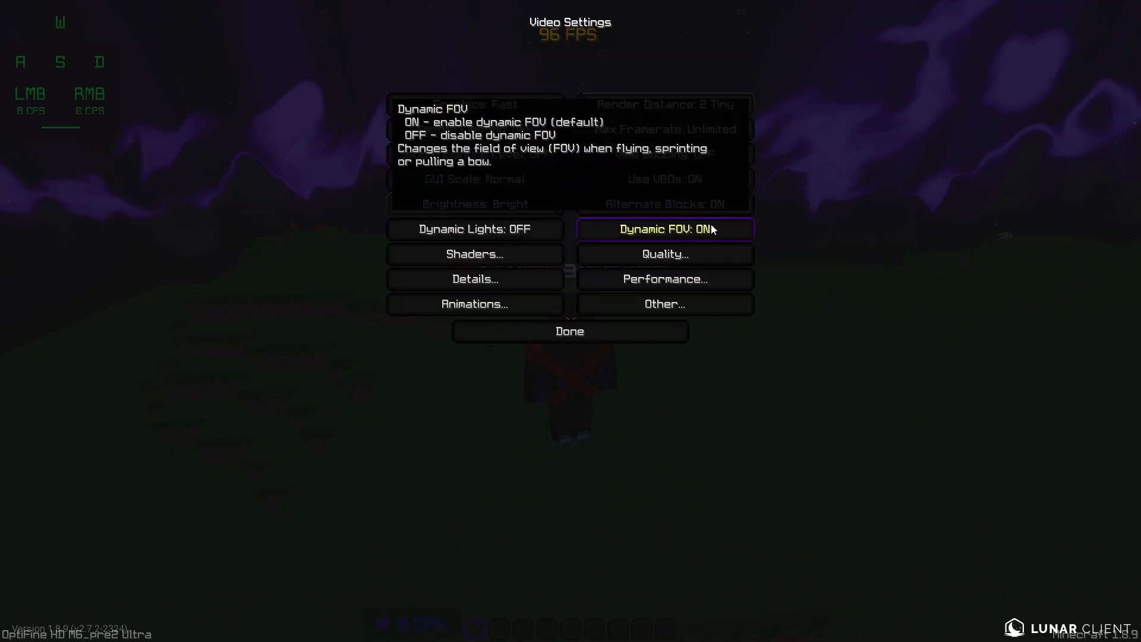
{"action": "mouse_move", "coordinate": [642, 279]}
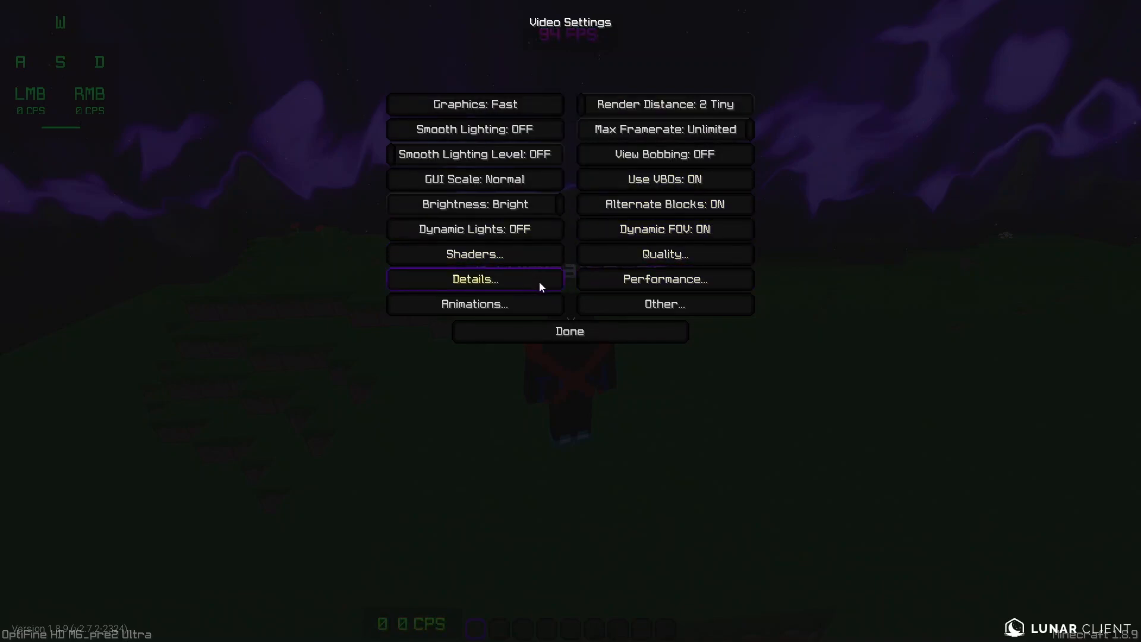
Review the Detail Settings briefly and close the menus to return to the world
{"action": "left_click", "coordinate": [474, 278]}
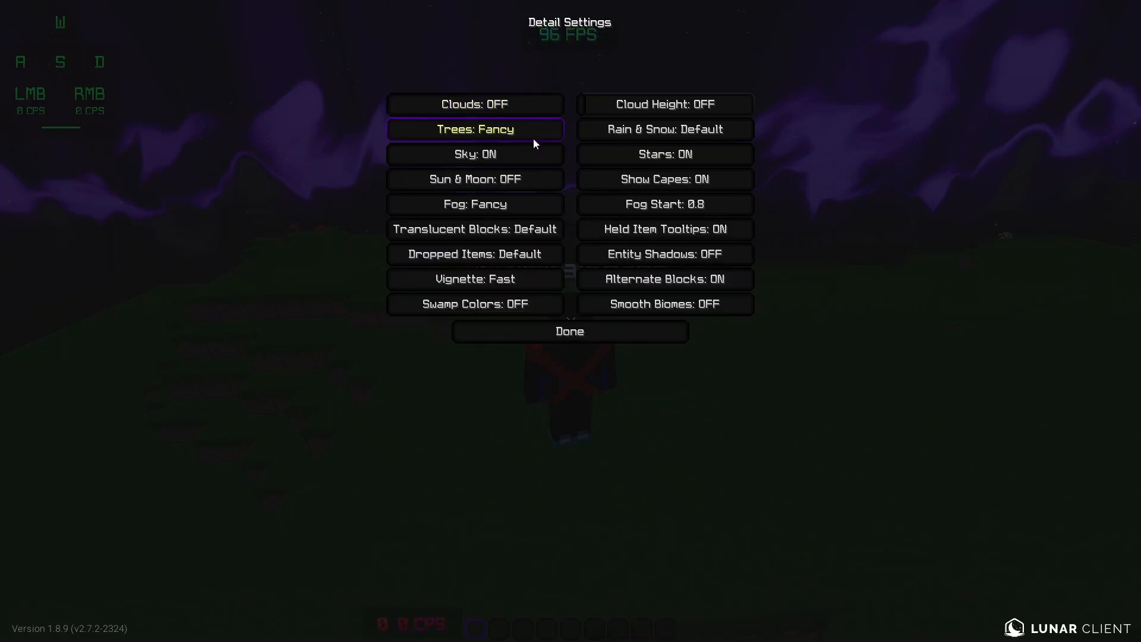
{"action": "left_click", "coordinate": [571, 330]}
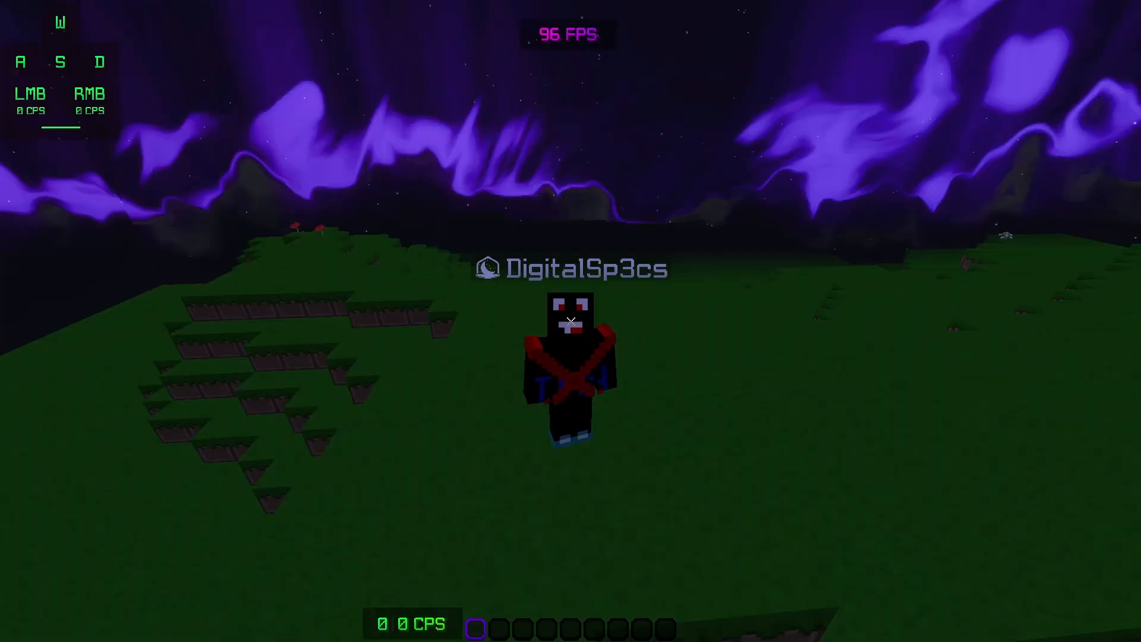
Search the creative inventory for 'leaves' and take a leaves block
{"action": "key", "text": "e"}
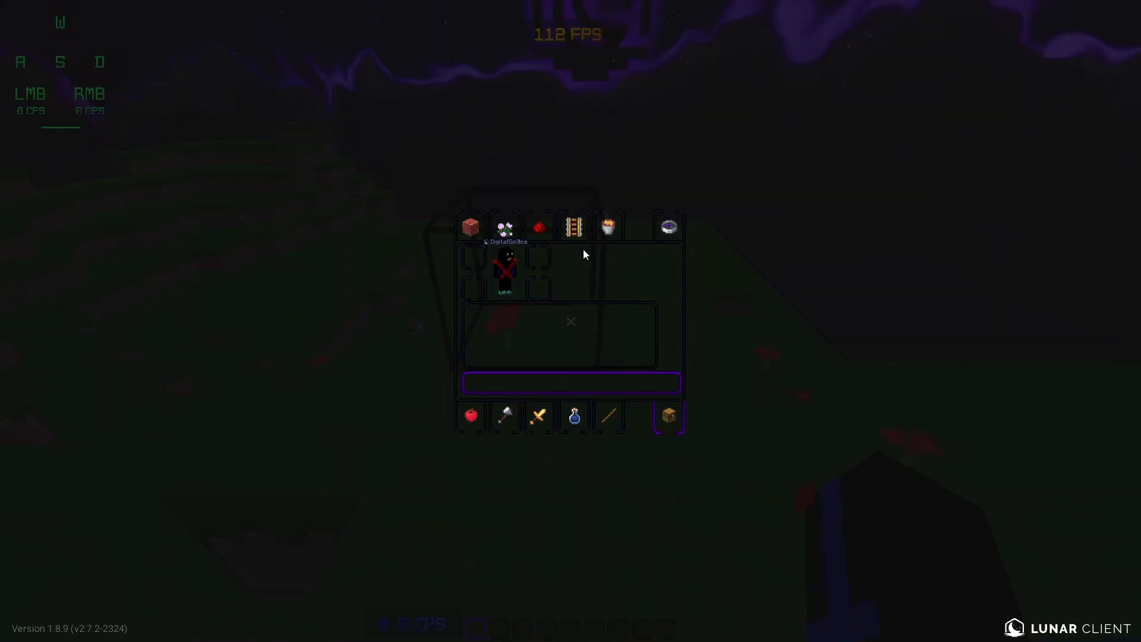
{"action": "left_click", "coordinate": [470, 225]}
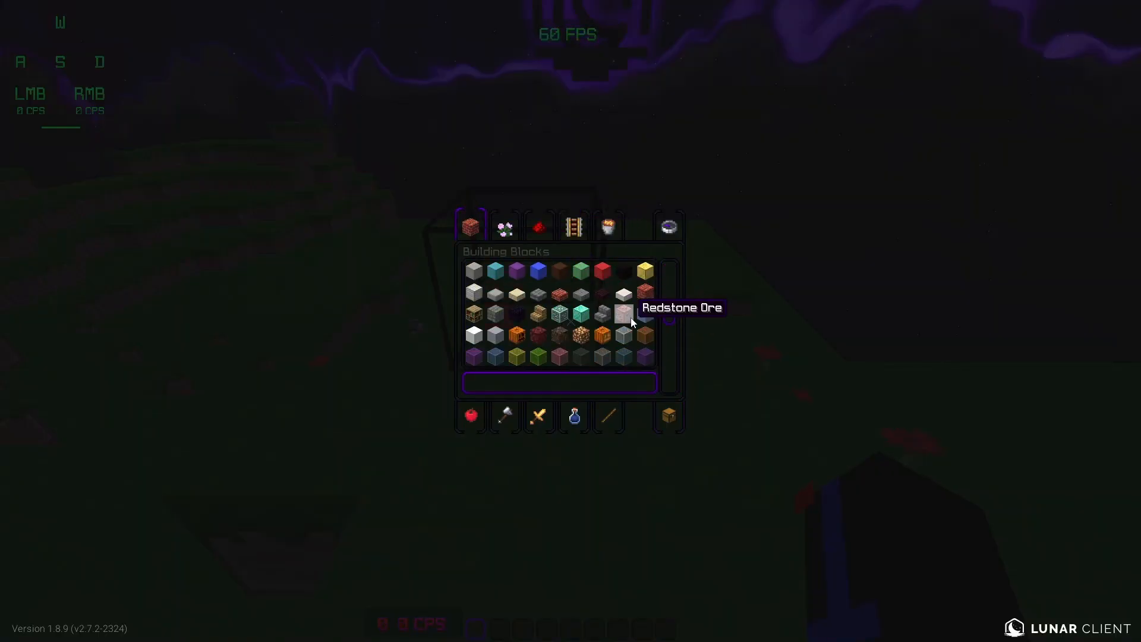
{"action": "left_click", "coordinate": [668, 225]}
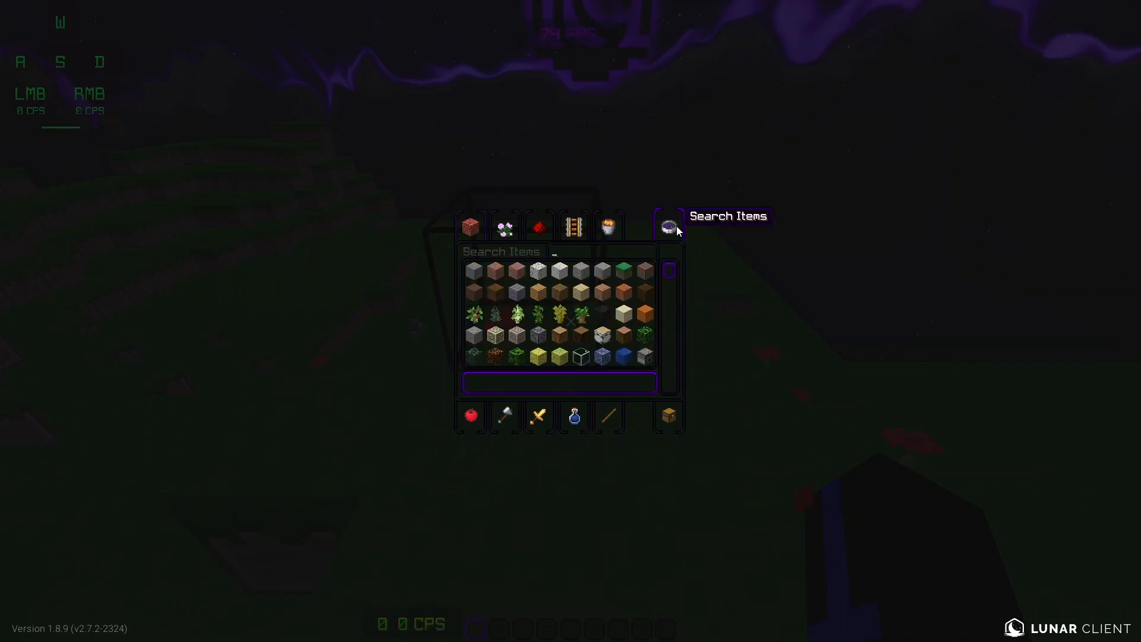
{"action": "type", "text": "trees"}
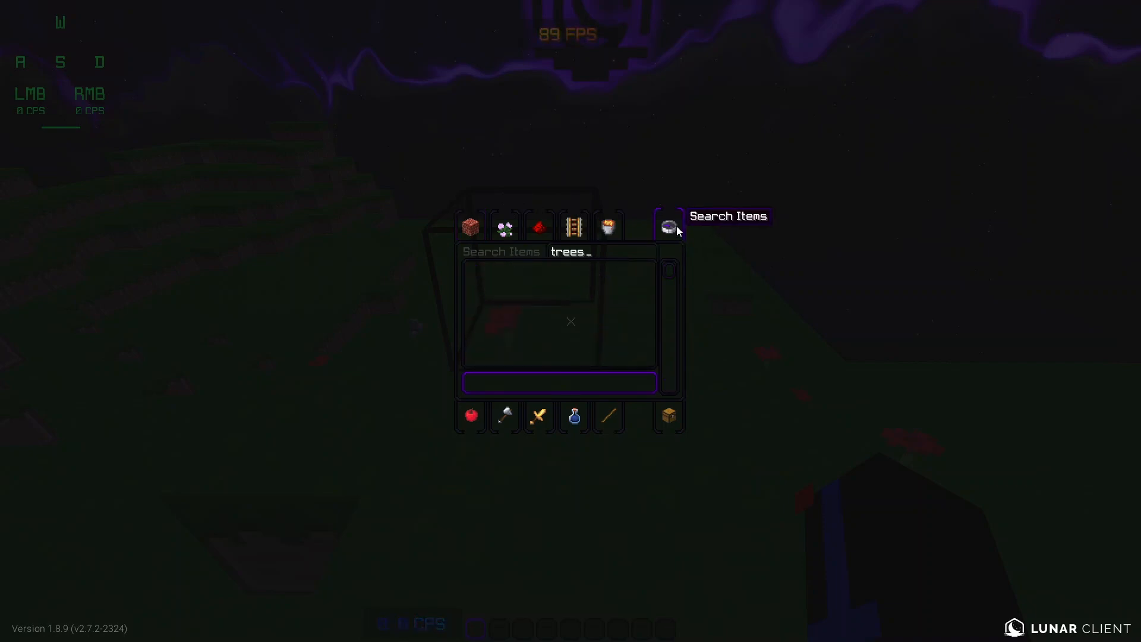
{"action": "type", "text": "leaves"}
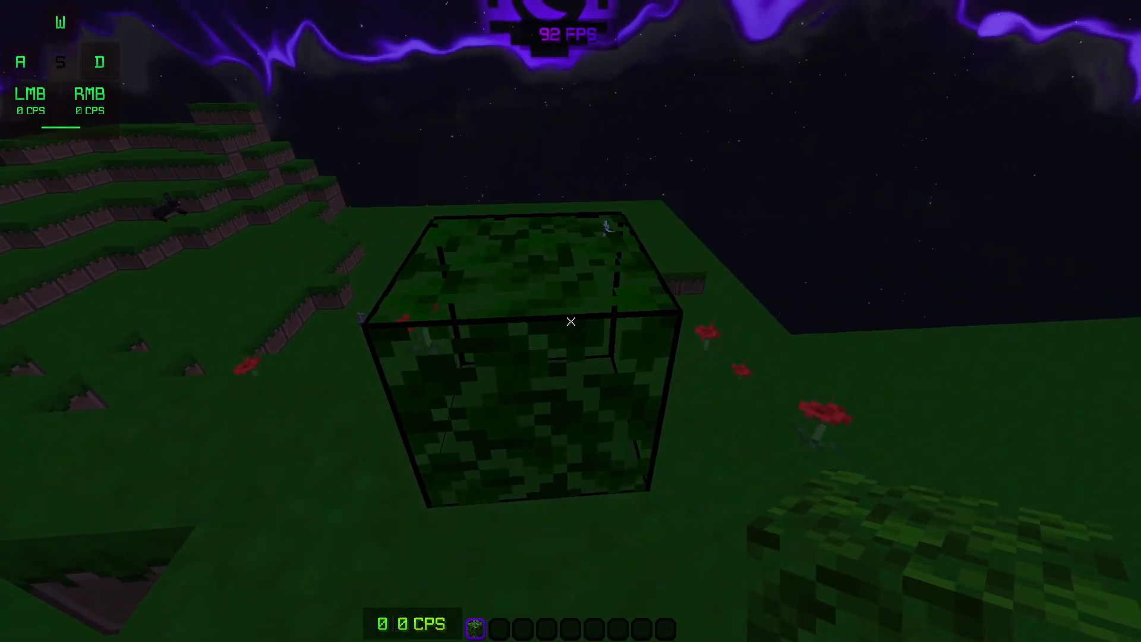
Place the leaves block, step aside to view it and return to the game menu
{"action": "key", "text": "Escape"}
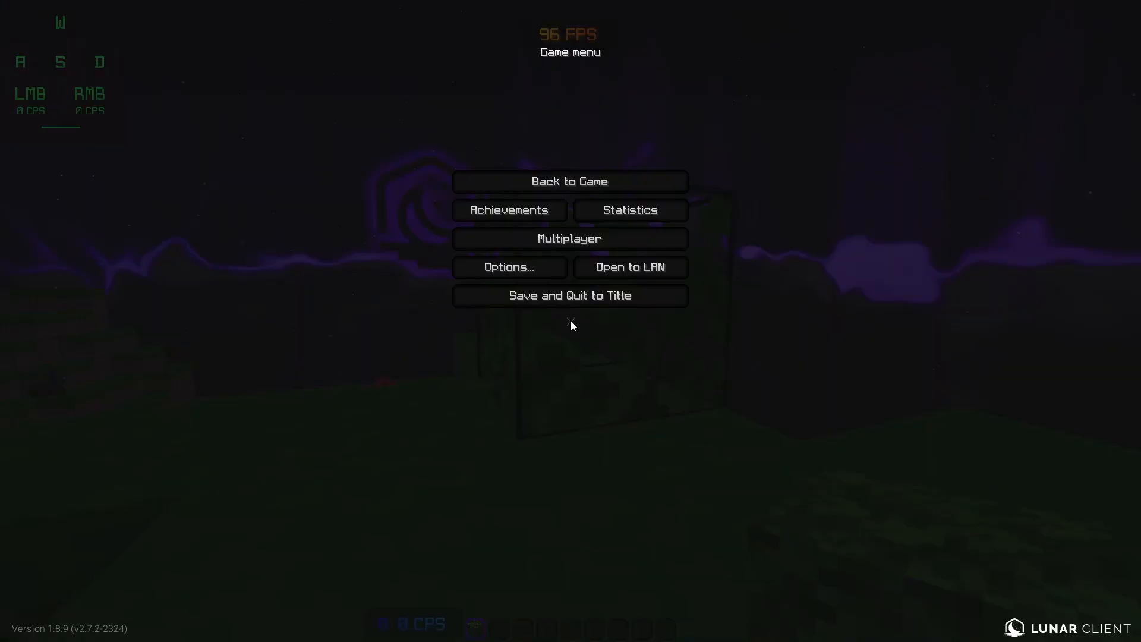
{"action": "left_click", "coordinate": [508, 266]}
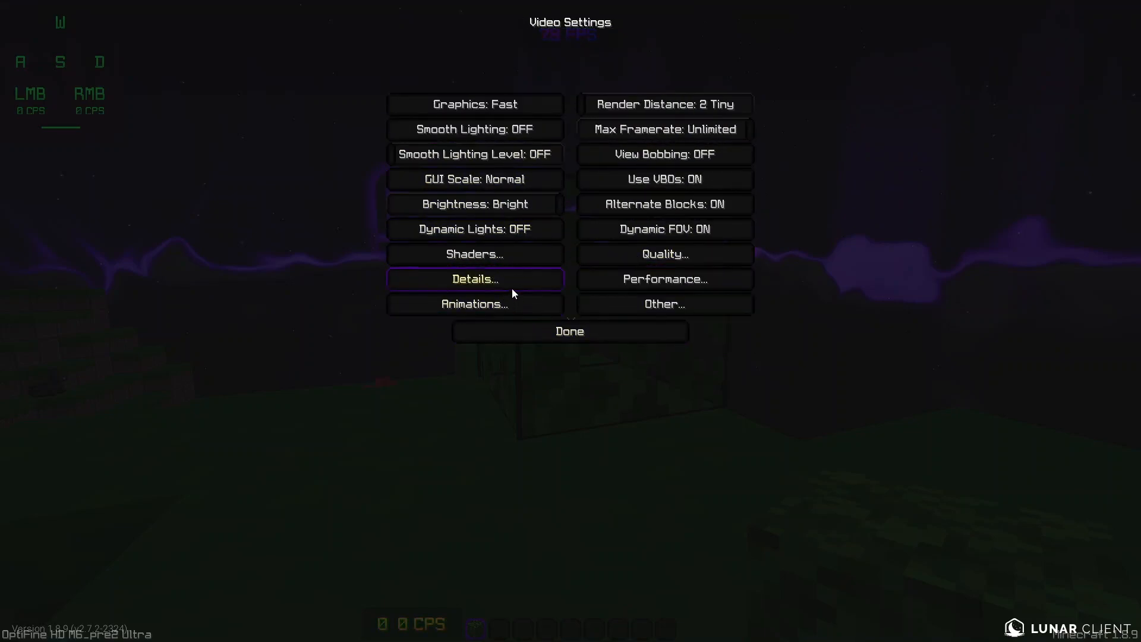
{"action": "left_click", "coordinate": [569, 330]}
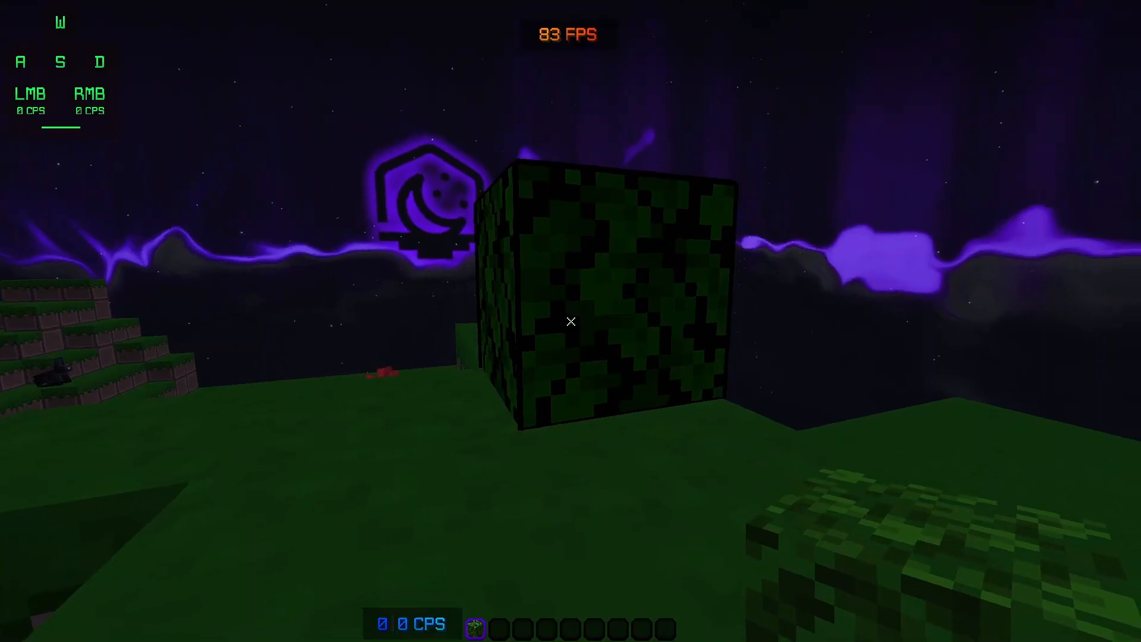
{"action": "key", "text": "d"}
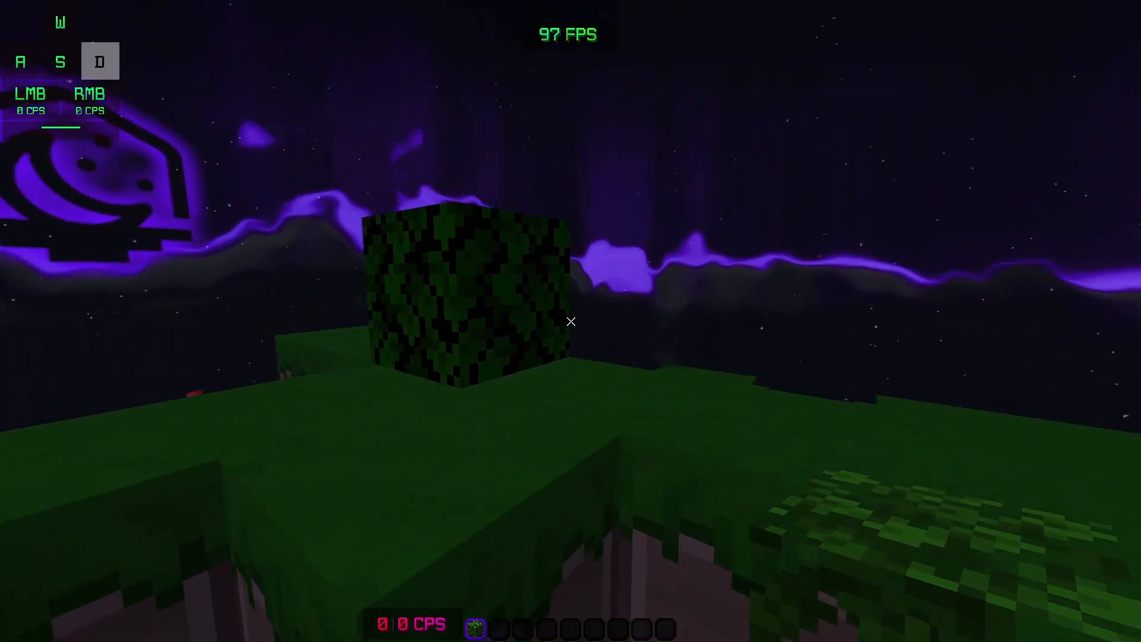
{"action": "key", "text": "Escape"}
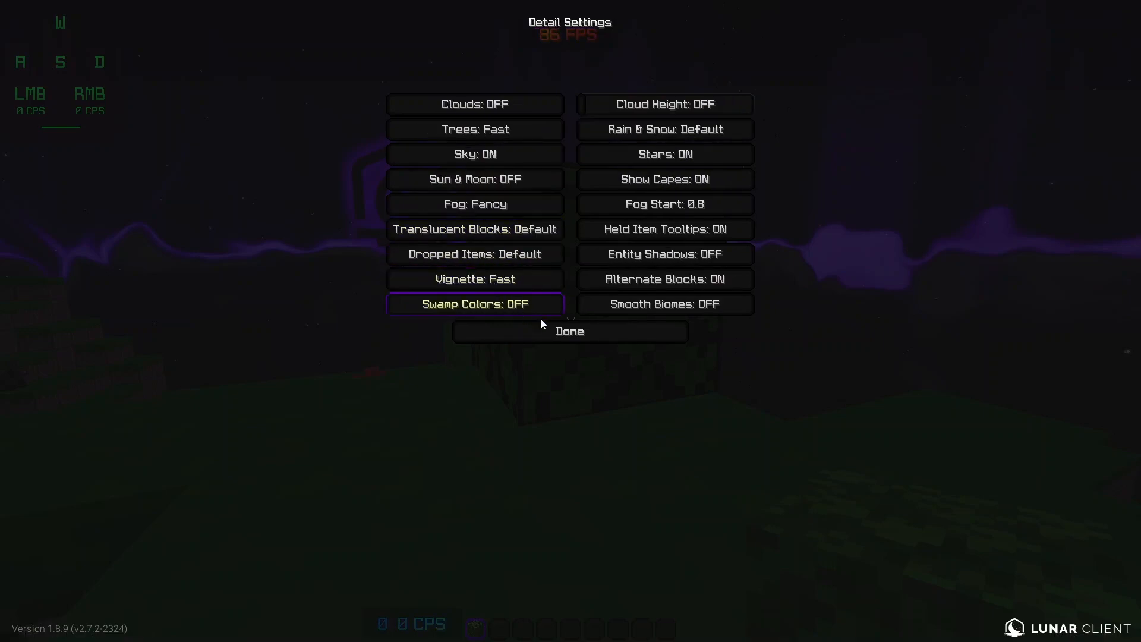
In Detail Settings toggle Trees to Fancy and back to Fast so leaves render opaque
{"action": "left_click", "coordinate": [476, 129]}
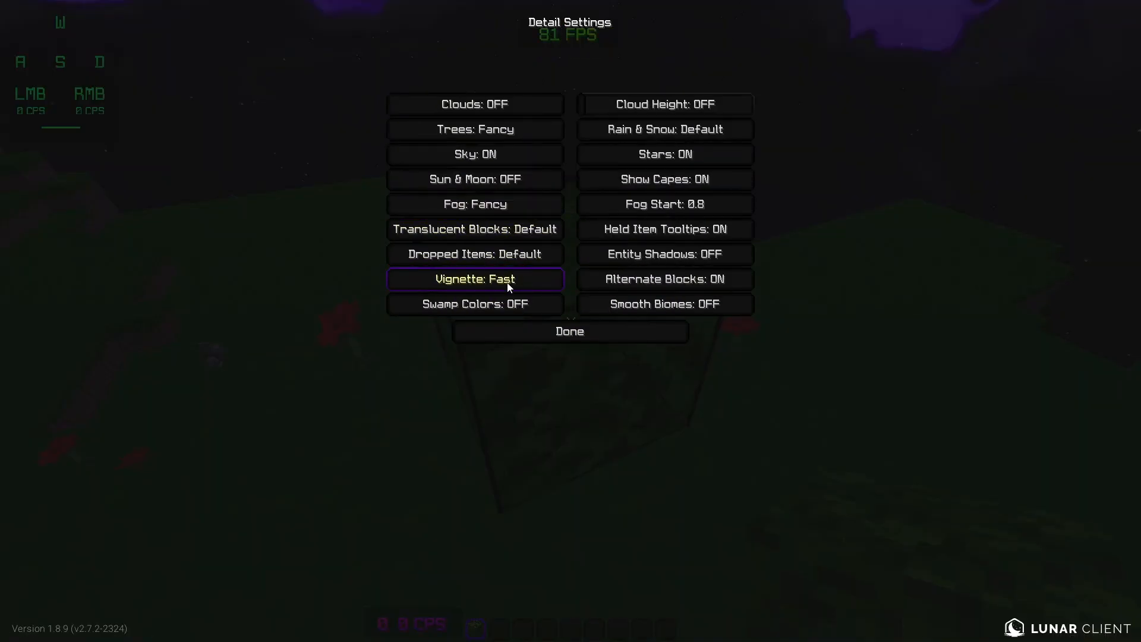
{"action": "left_click", "coordinate": [476, 130]}
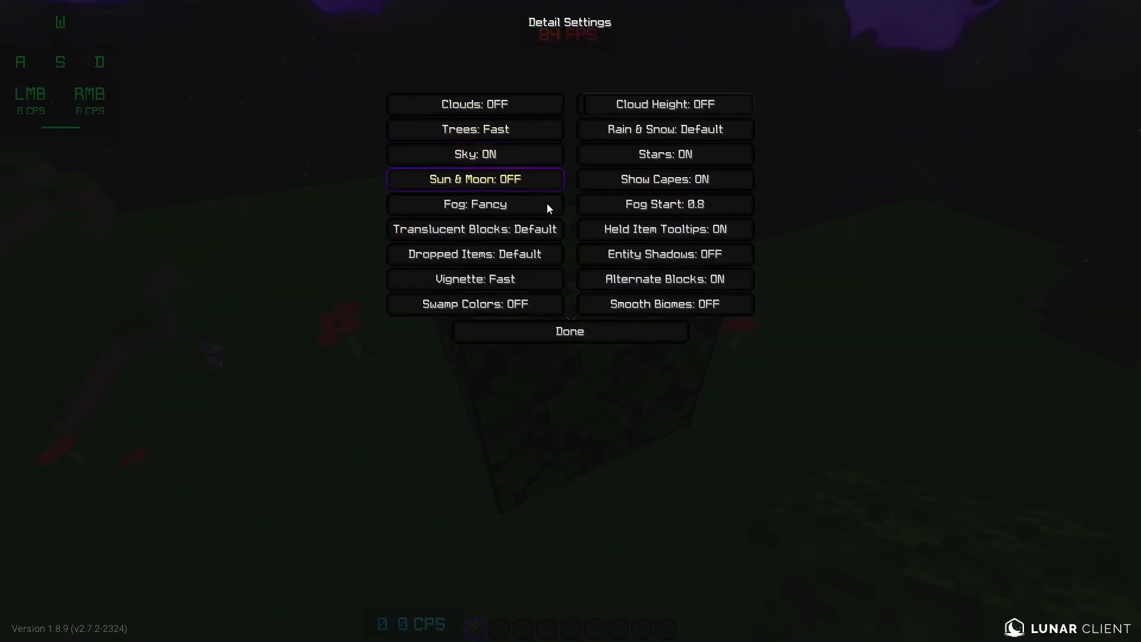
{"action": "left_click", "coordinate": [474, 153]}
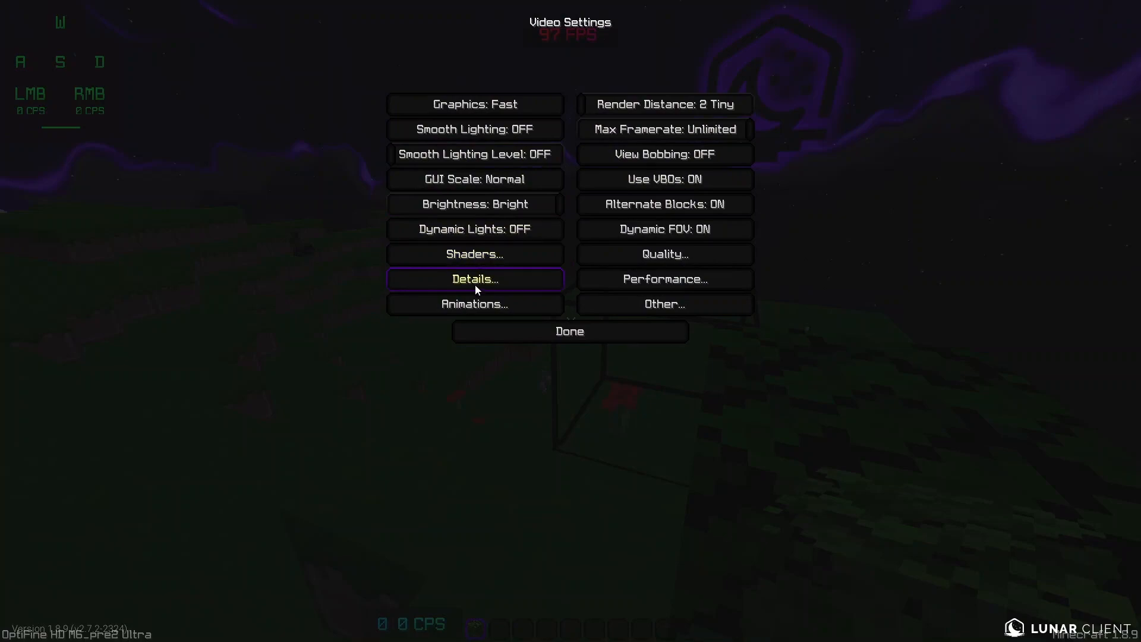
Set Translucent Blocks Fast, Fog Start 0.2, Held Item Tooltips and Alternate Blocks off, then Done
{"action": "left_click", "coordinate": [475, 278]}
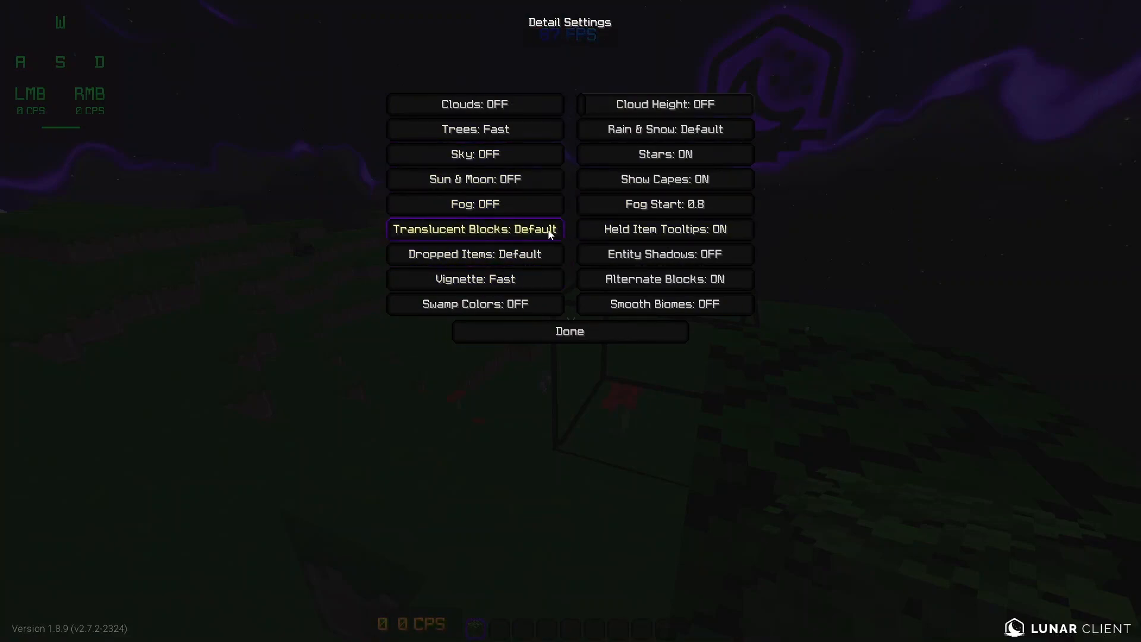
{"action": "left_click", "coordinate": [475, 229]}
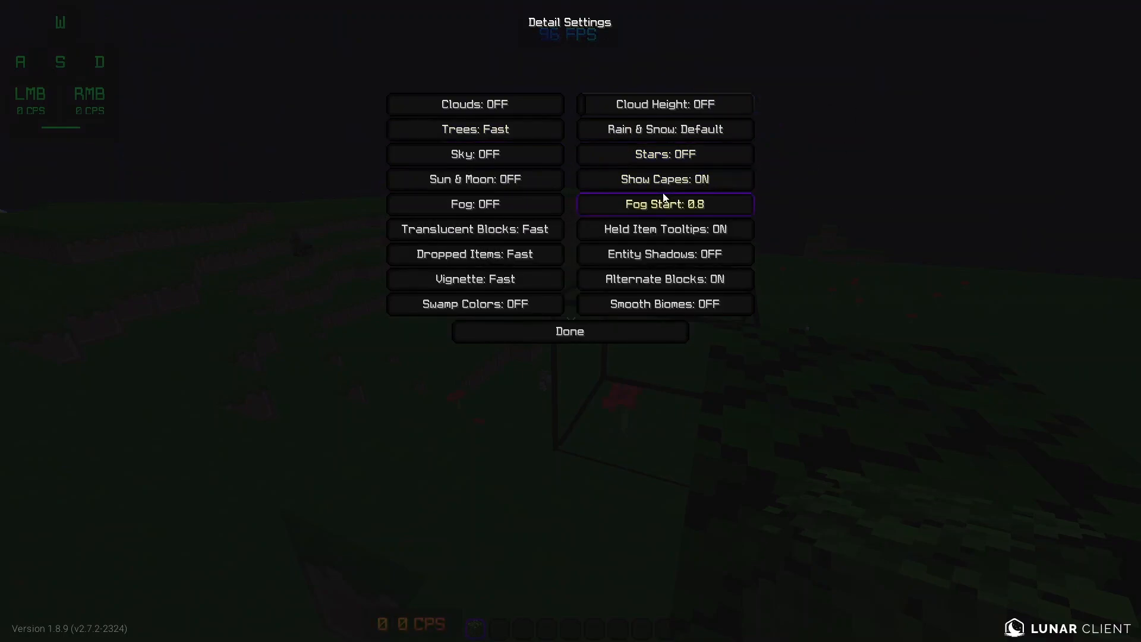
{"action": "left_click", "coordinate": [664, 178]}
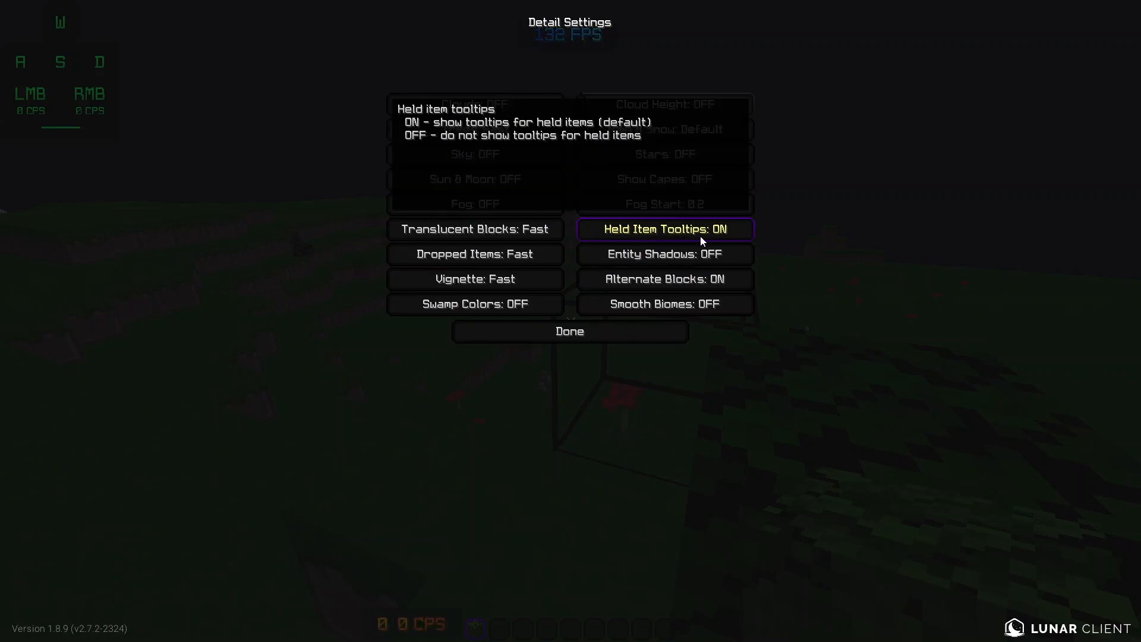
{"action": "left_click", "coordinate": [664, 230]}
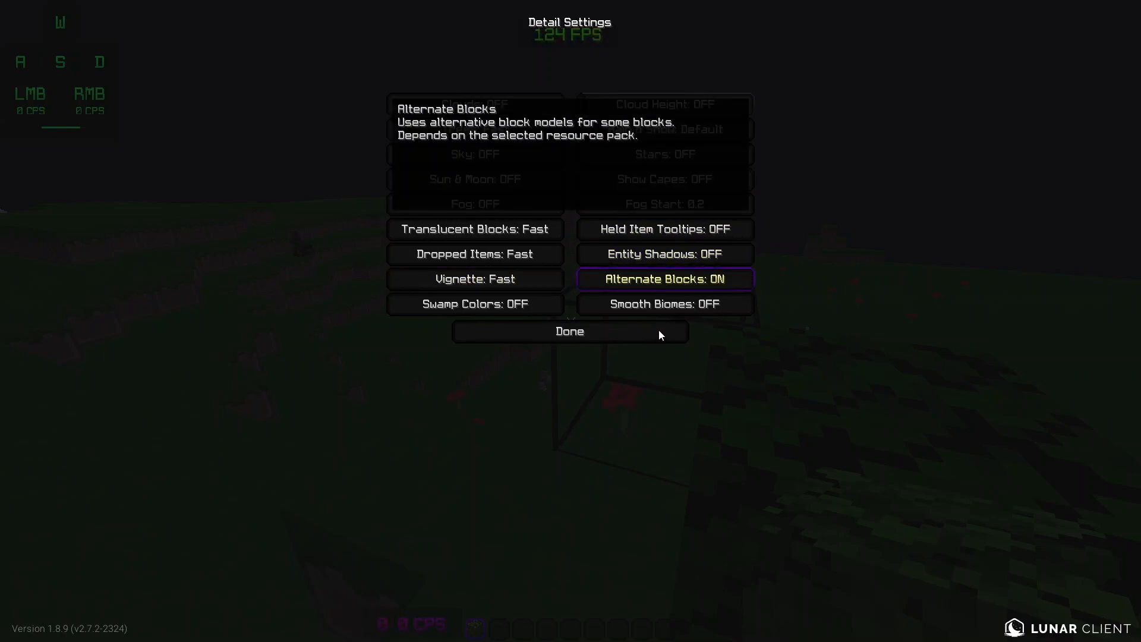
{"action": "mouse_move", "coordinate": [694, 284]}
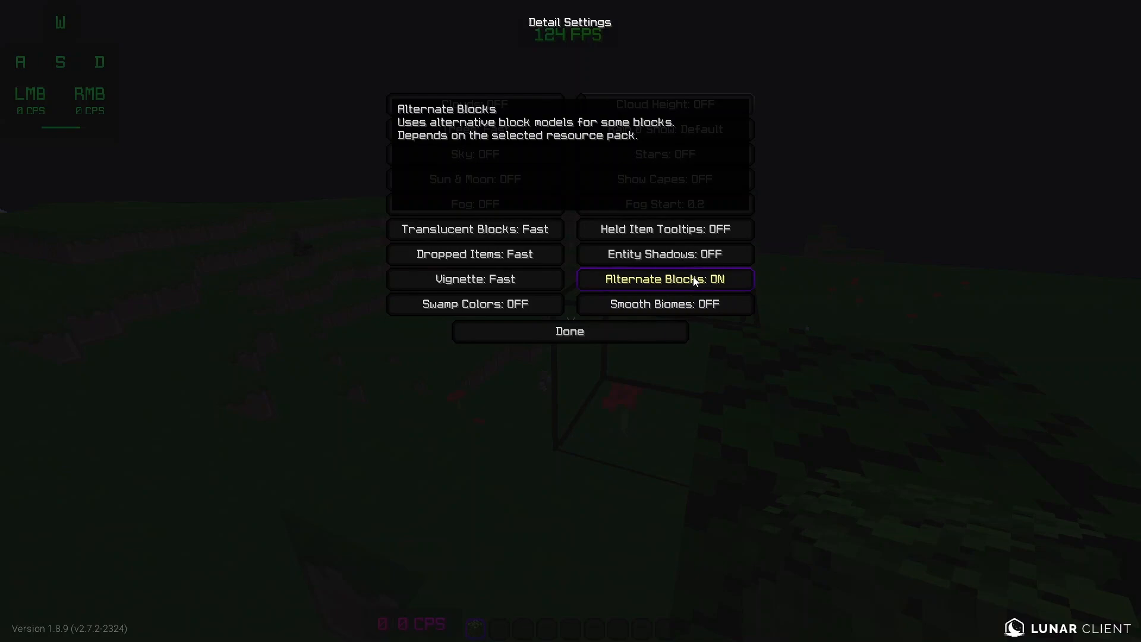
{"action": "left_click", "coordinate": [665, 278]}
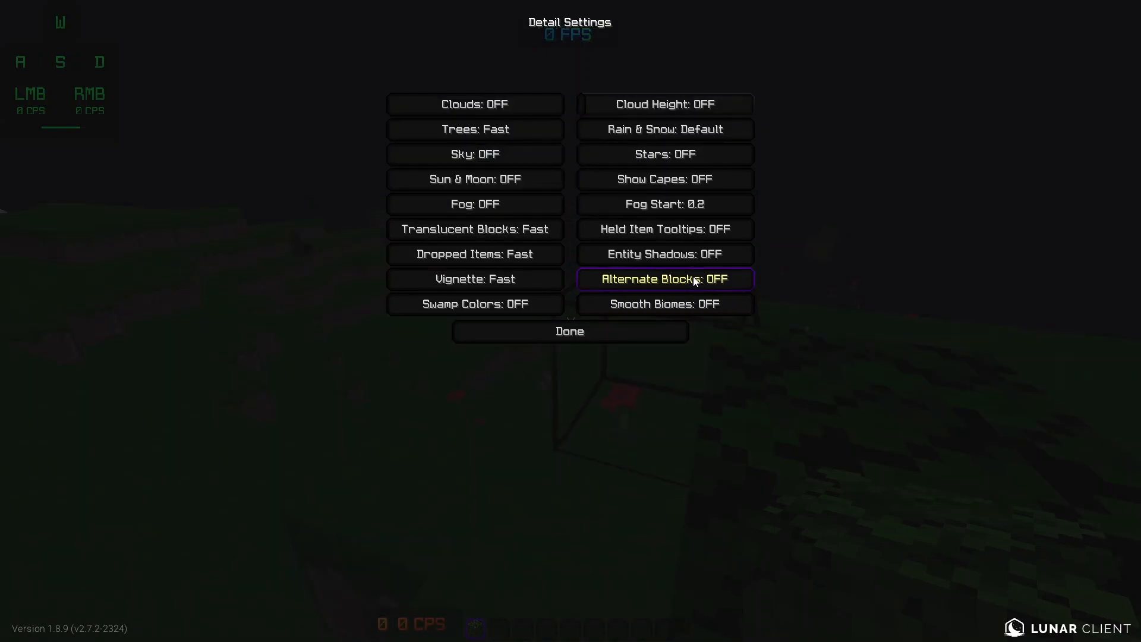
{"action": "left_click", "coordinate": [569, 330]}
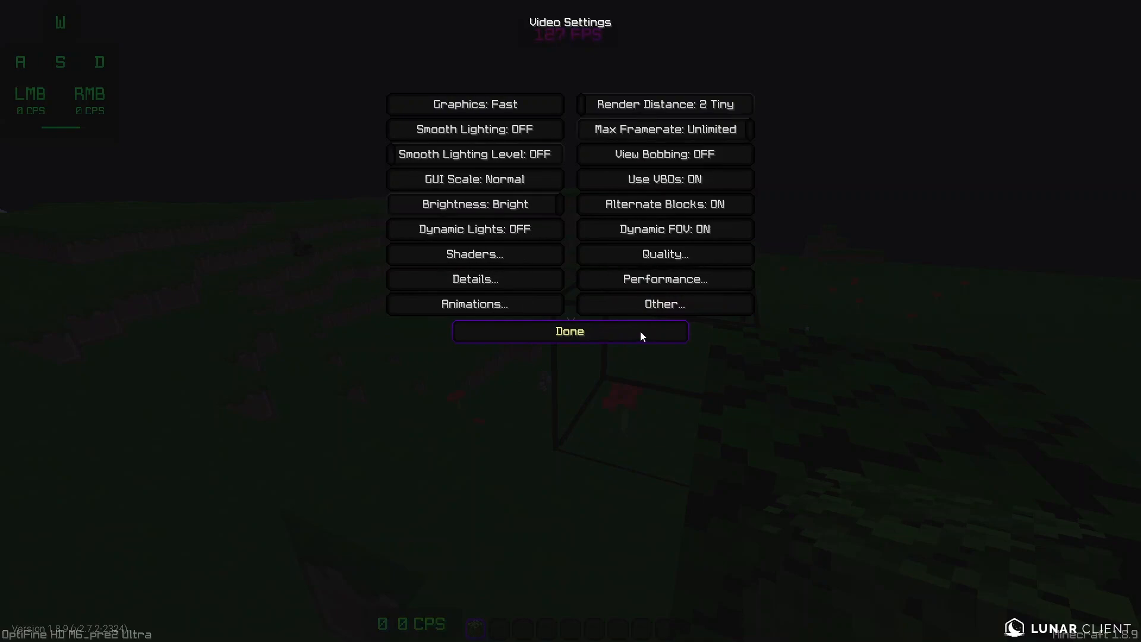
In Quality Settings turn Custom Fonts, Custom Sky and Custom Entity Models off, then Done
{"action": "left_click", "coordinate": [475, 304]}
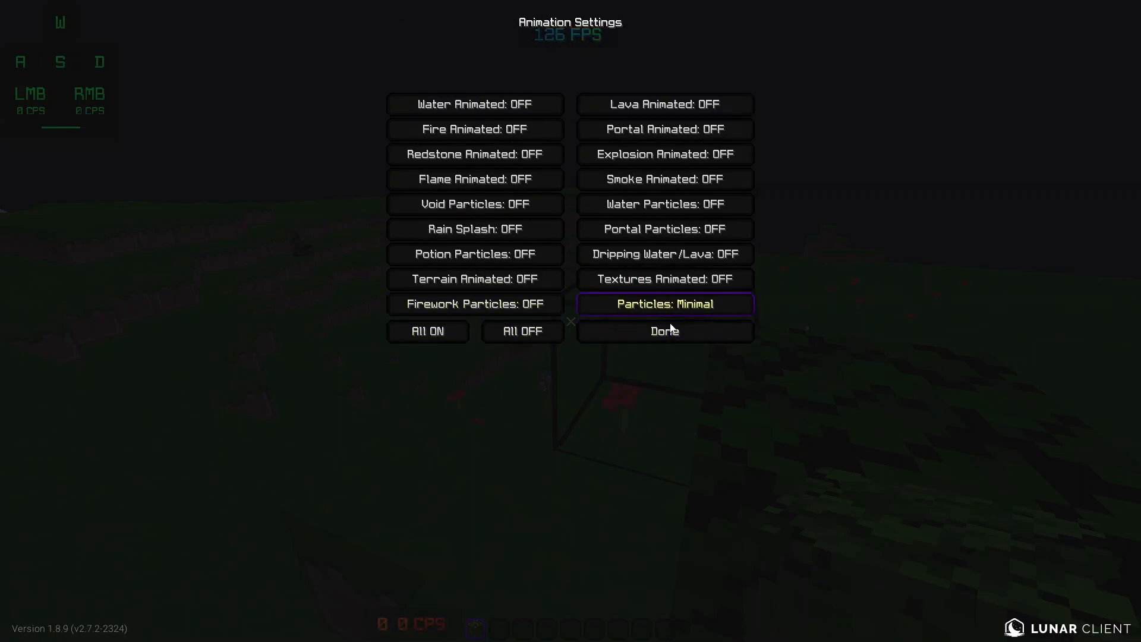
{"action": "left_click", "coordinate": [664, 330]}
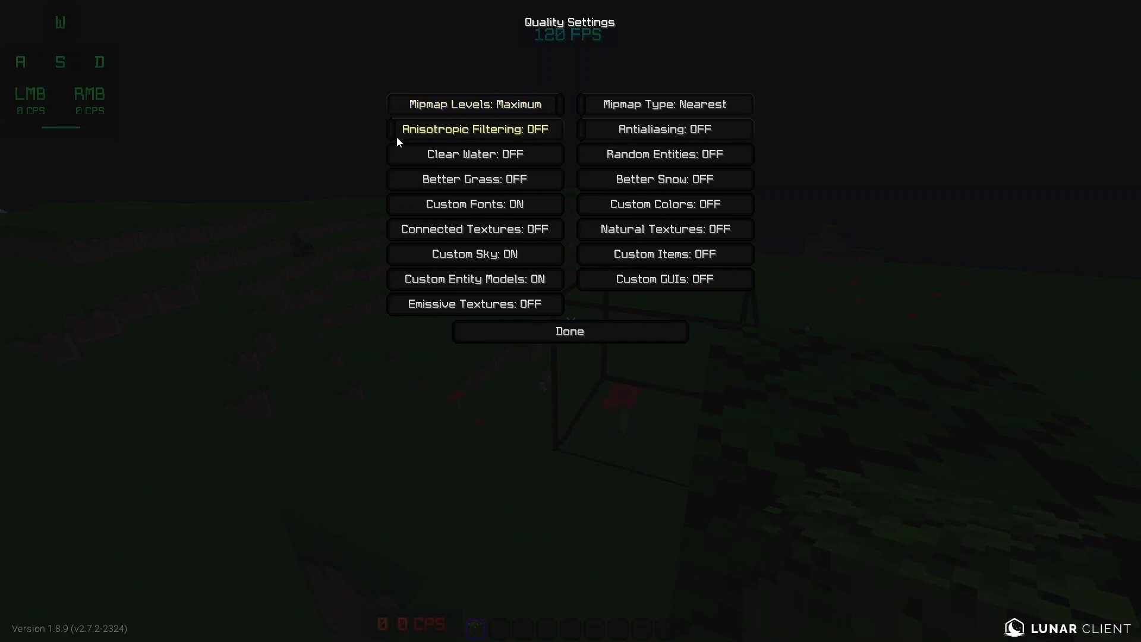
{"action": "mouse_move", "coordinate": [479, 138]}
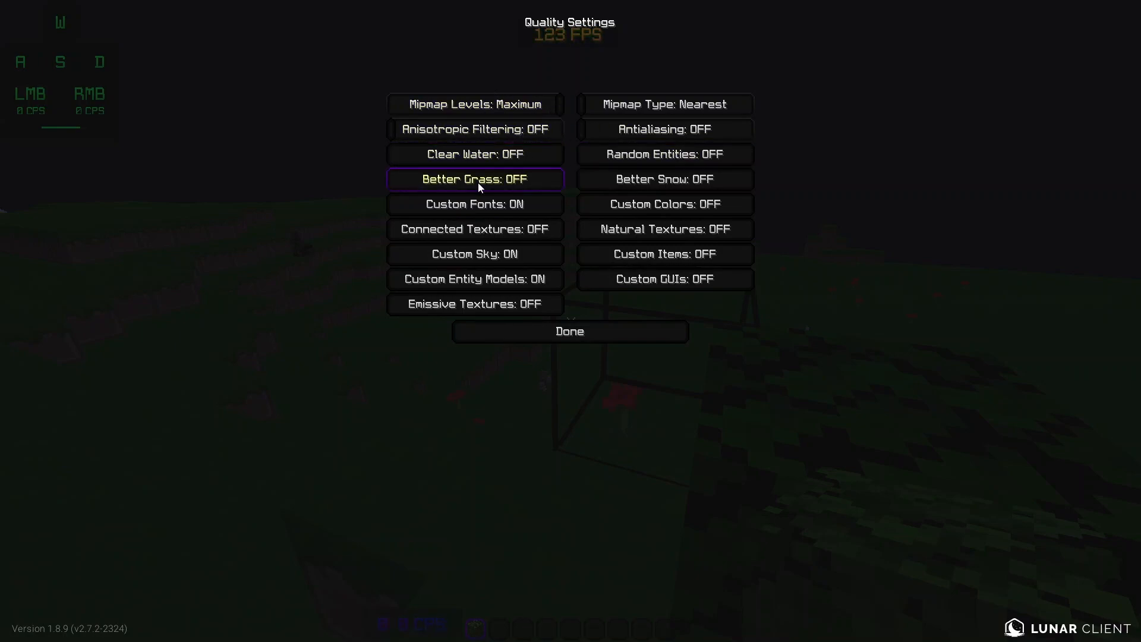
{"action": "mouse_move", "coordinate": [465, 211]}
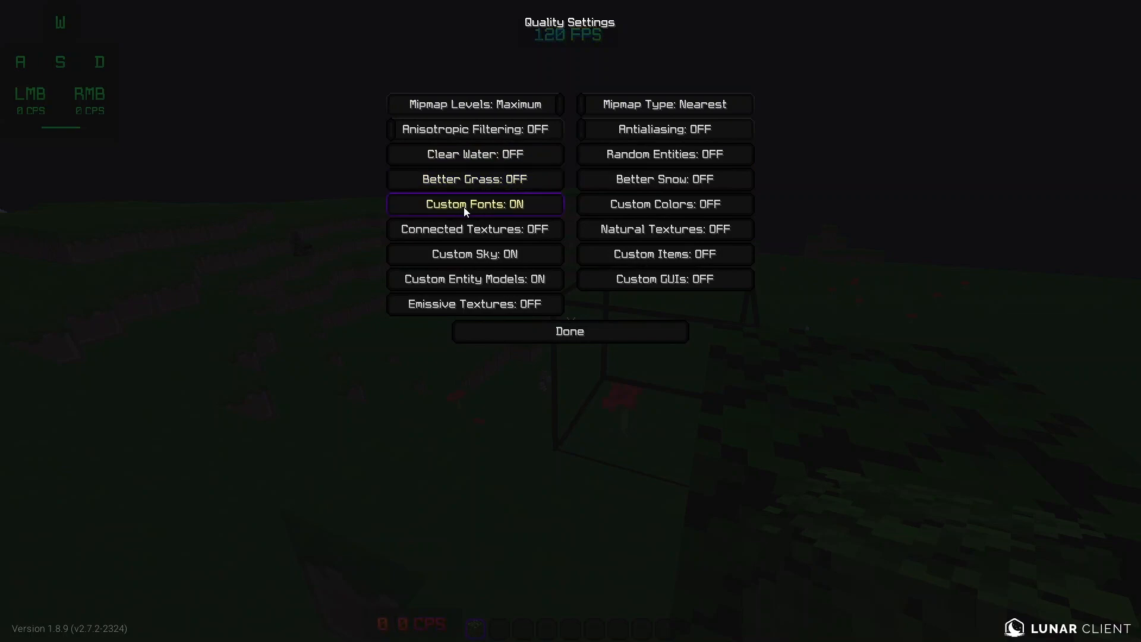
{"action": "mouse_move", "coordinate": [480, 211]}
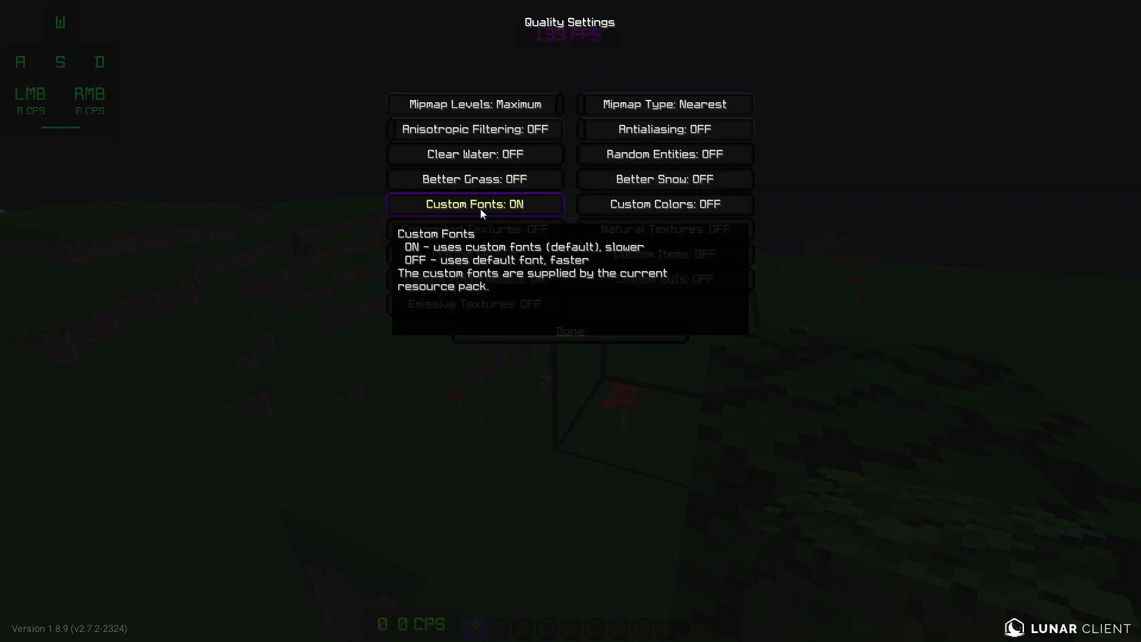
{"action": "left_click", "coordinate": [475, 205]}
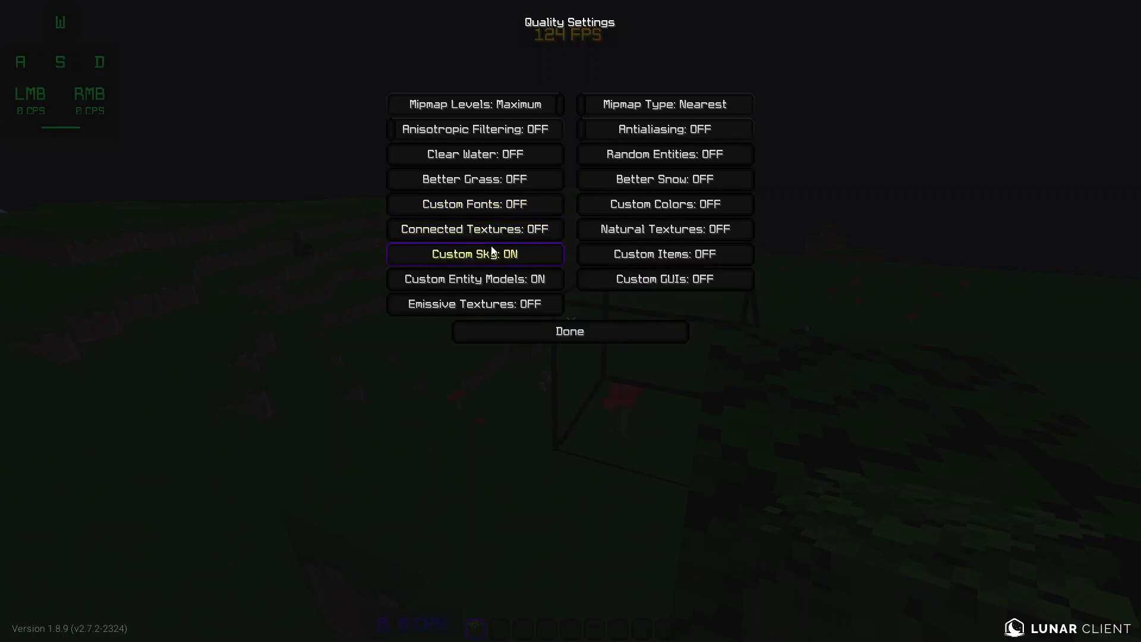
{"action": "mouse_move", "coordinate": [518, 267]}
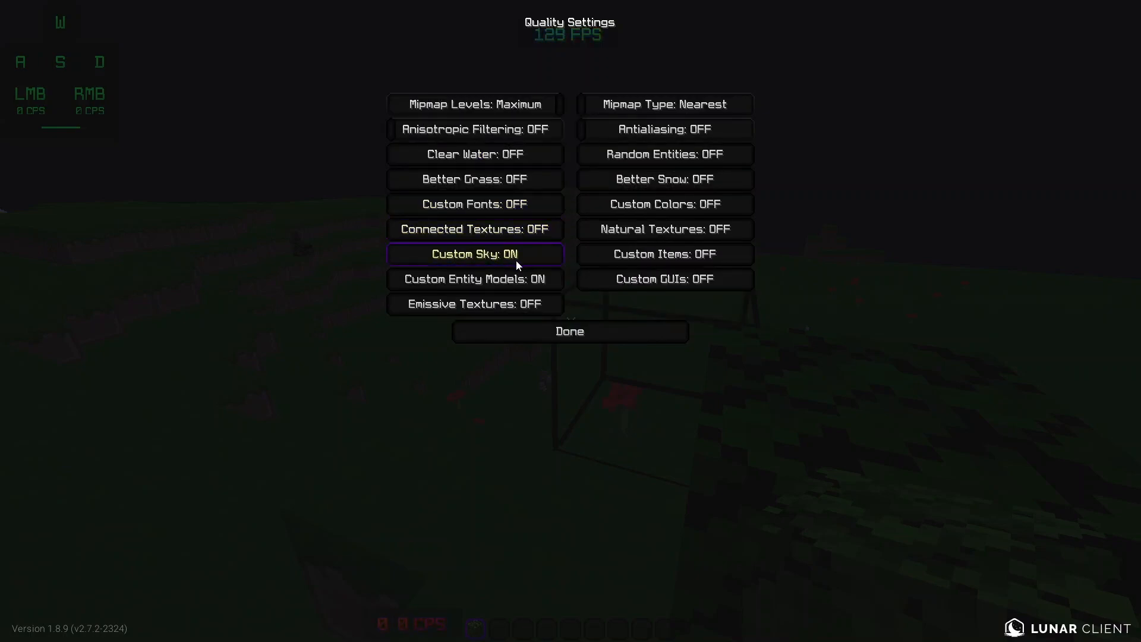
{"action": "left_click", "coordinate": [474, 253]}
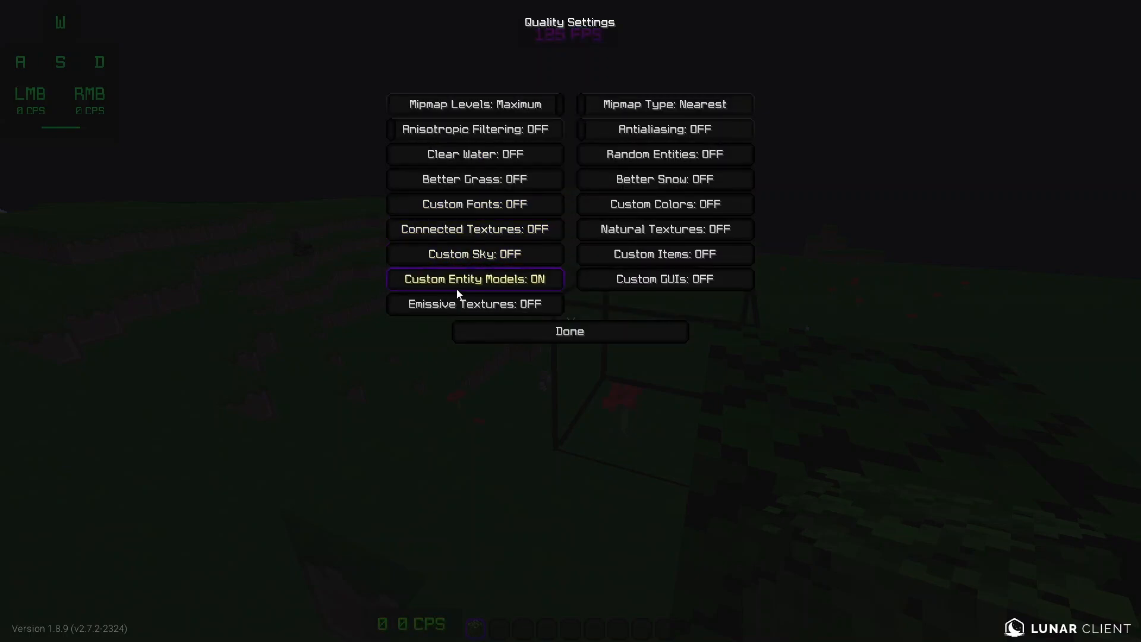
{"action": "mouse_move", "coordinate": [461, 290]}
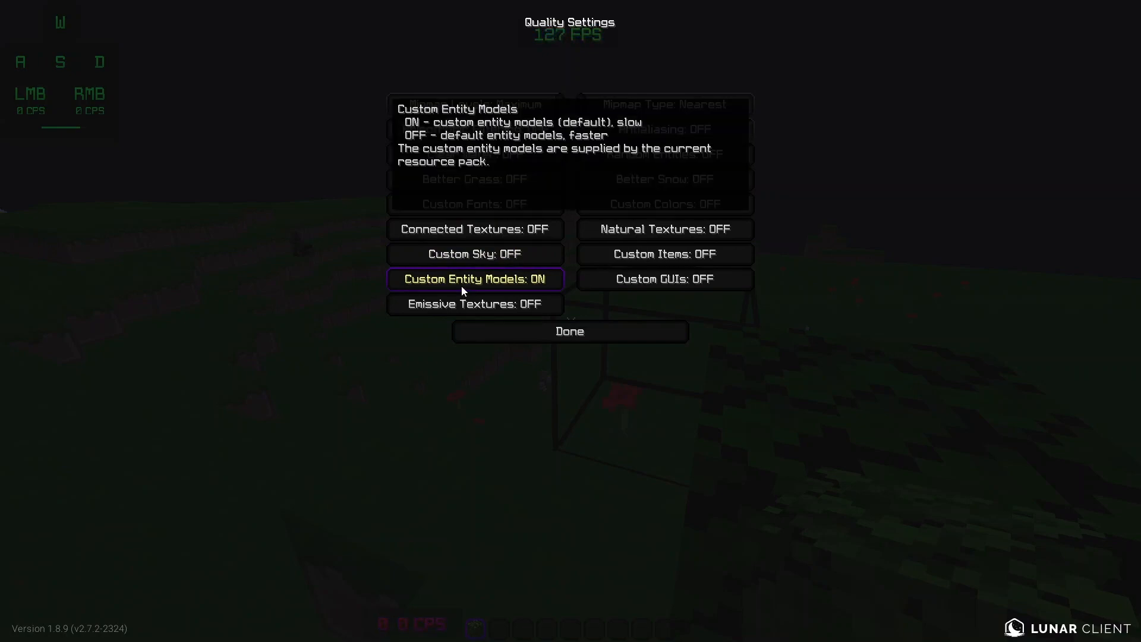
{"action": "left_click", "coordinate": [474, 278]}
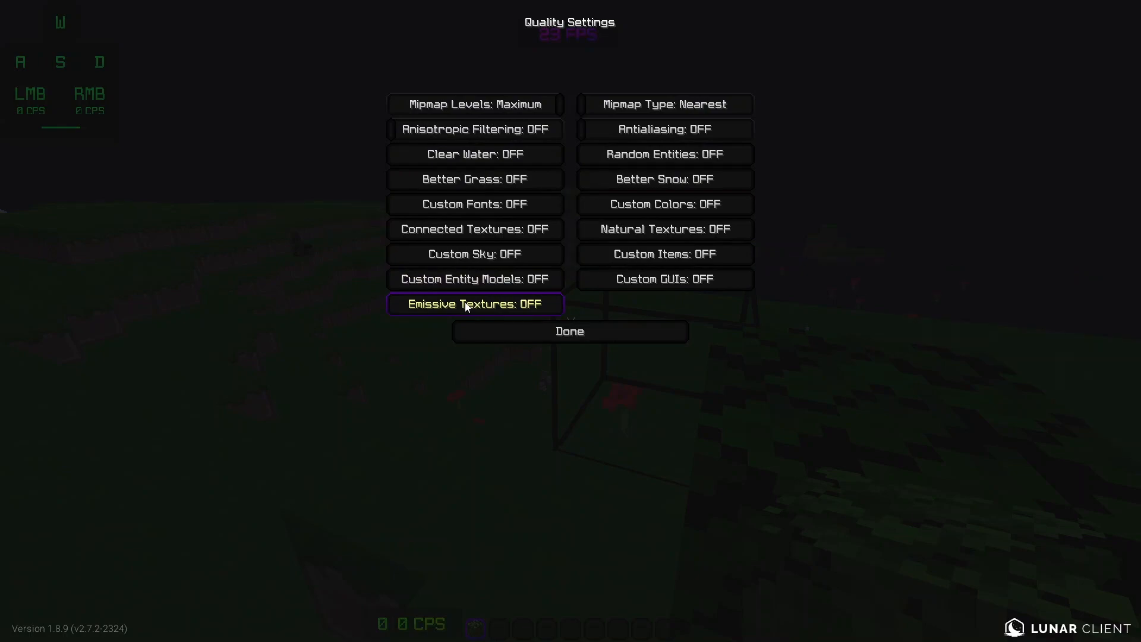
{"action": "mouse_move", "coordinate": [467, 306]}
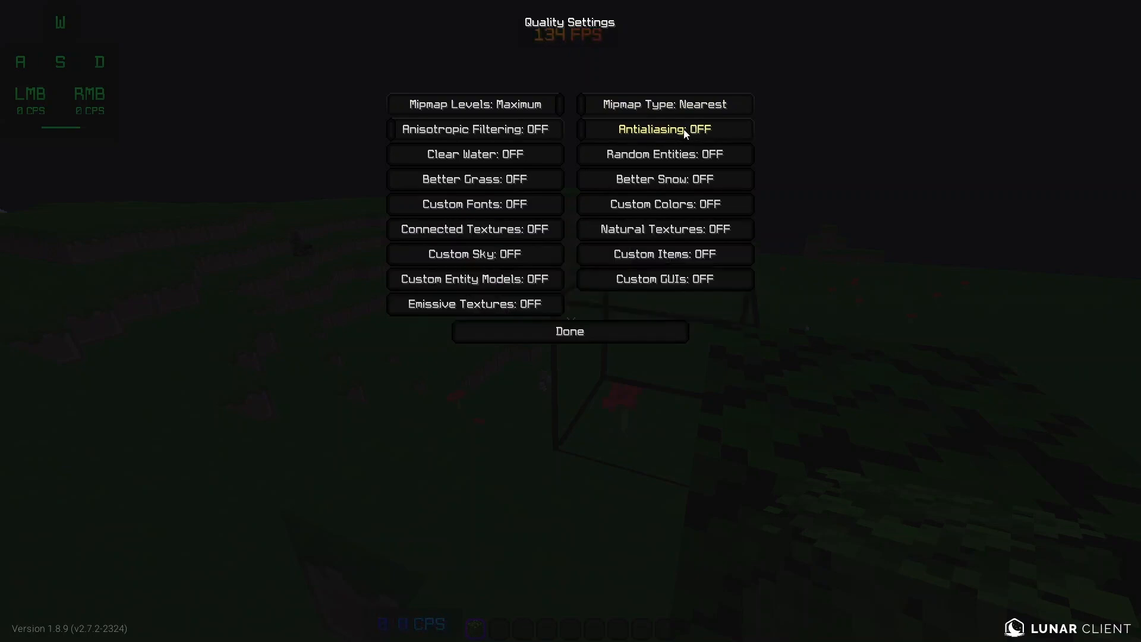
{"action": "mouse_move", "coordinate": [671, 154]}
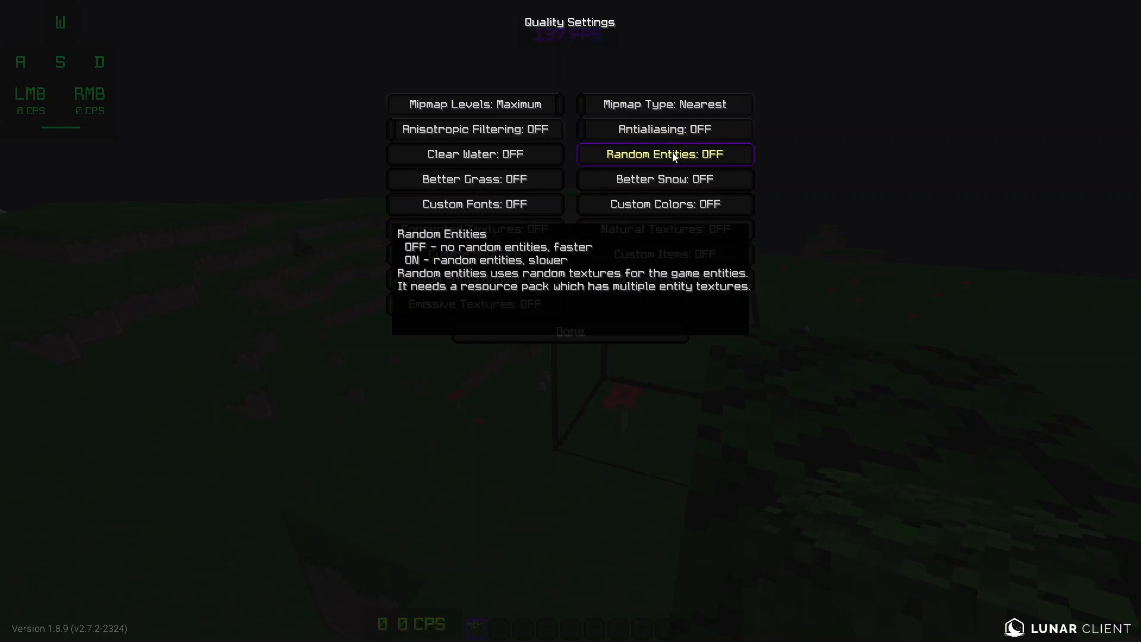
{"action": "mouse_move", "coordinate": [689, 209]}
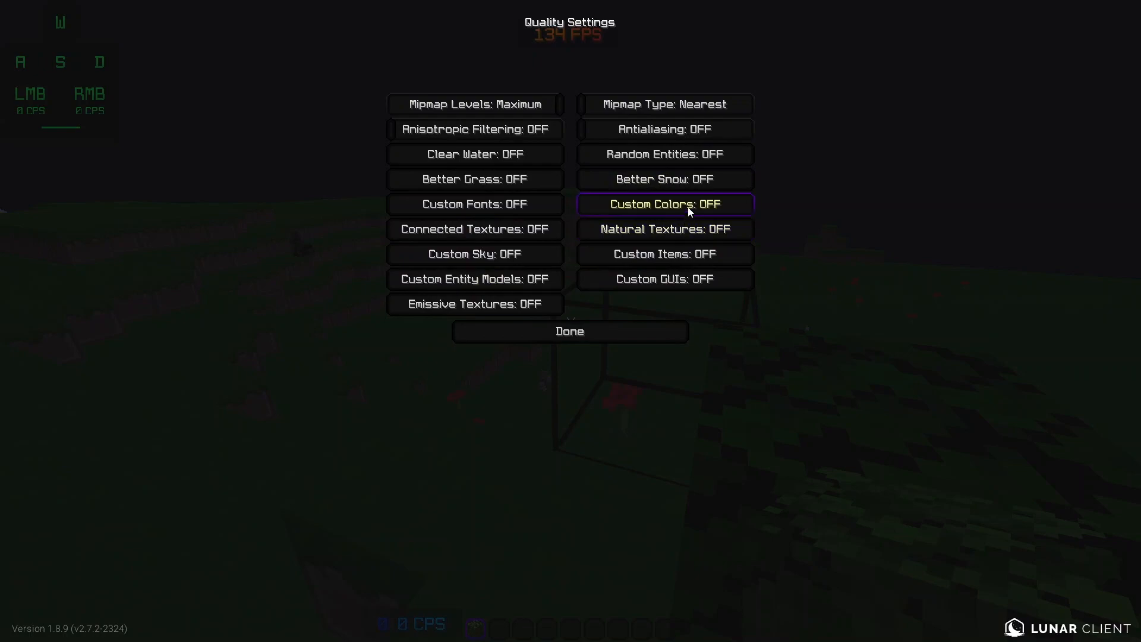
{"action": "left_click", "coordinate": [570, 330]}
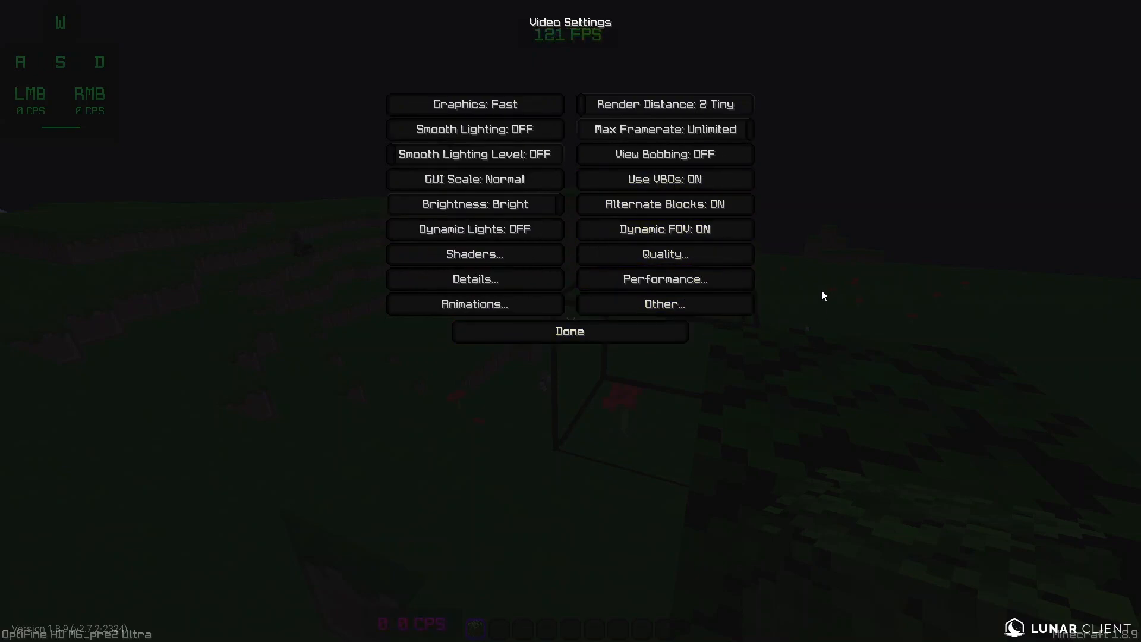
In Performance turn off Smooth FPS, Smooth World, Fast Render and Fast Math
{"action": "left_click", "coordinate": [664, 254]}
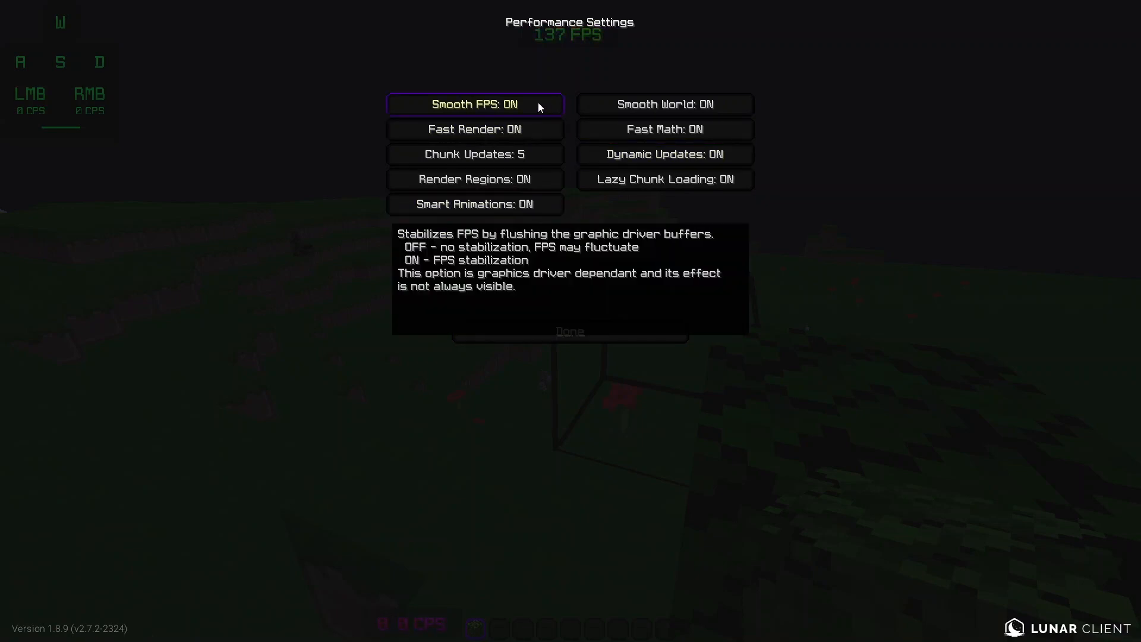
{"action": "left_click", "coordinate": [474, 104]}
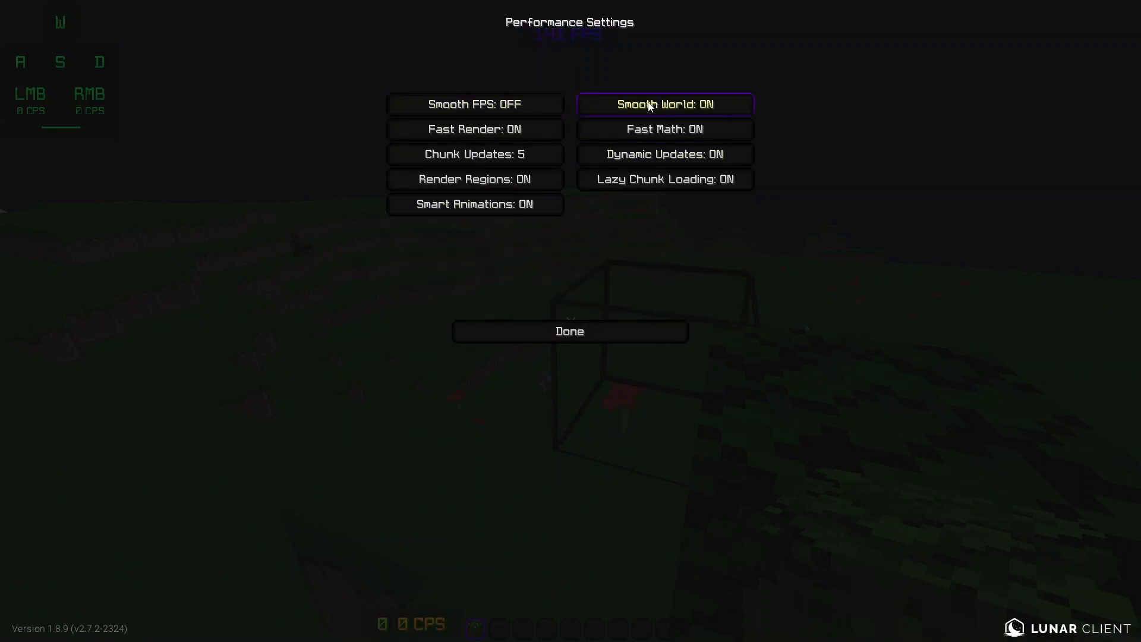
{"action": "left_click", "coordinate": [666, 104]}
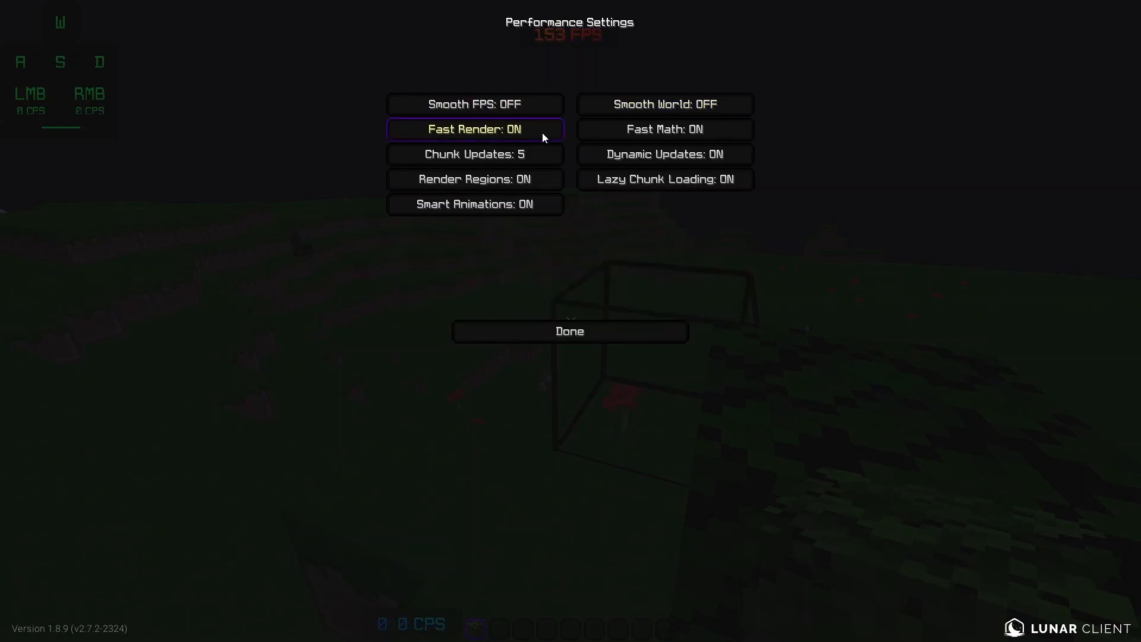
{"action": "left_click", "coordinate": [475, 128]}
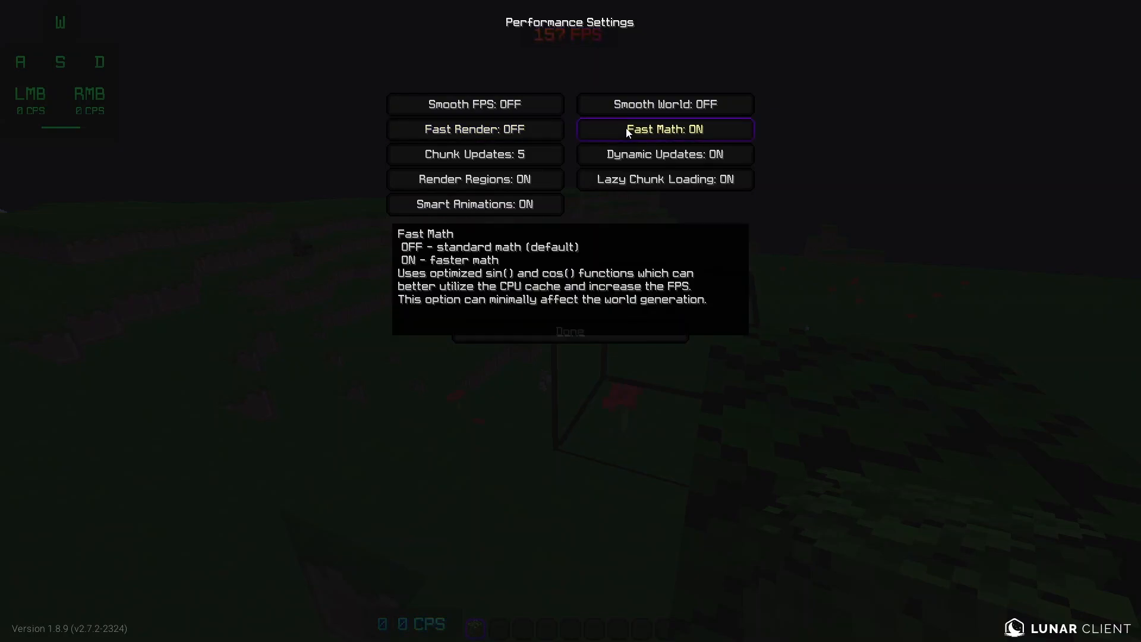
{"action": "left_click", "coordinate": [664, 130]}
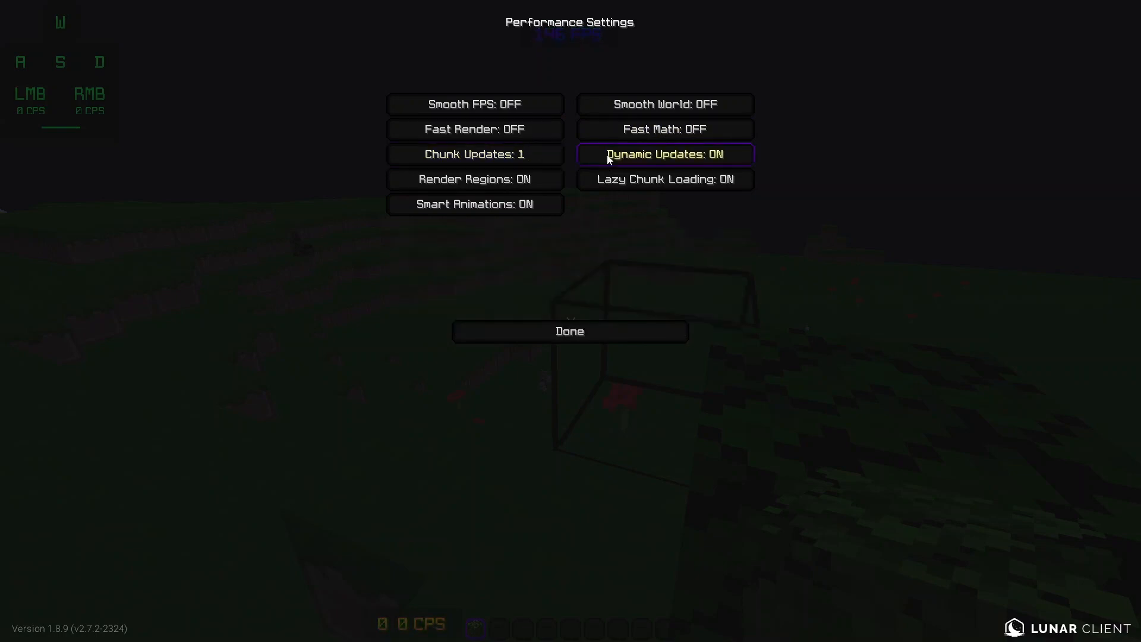
{"action": "mouse_move", "coordinate": [607, 159]}
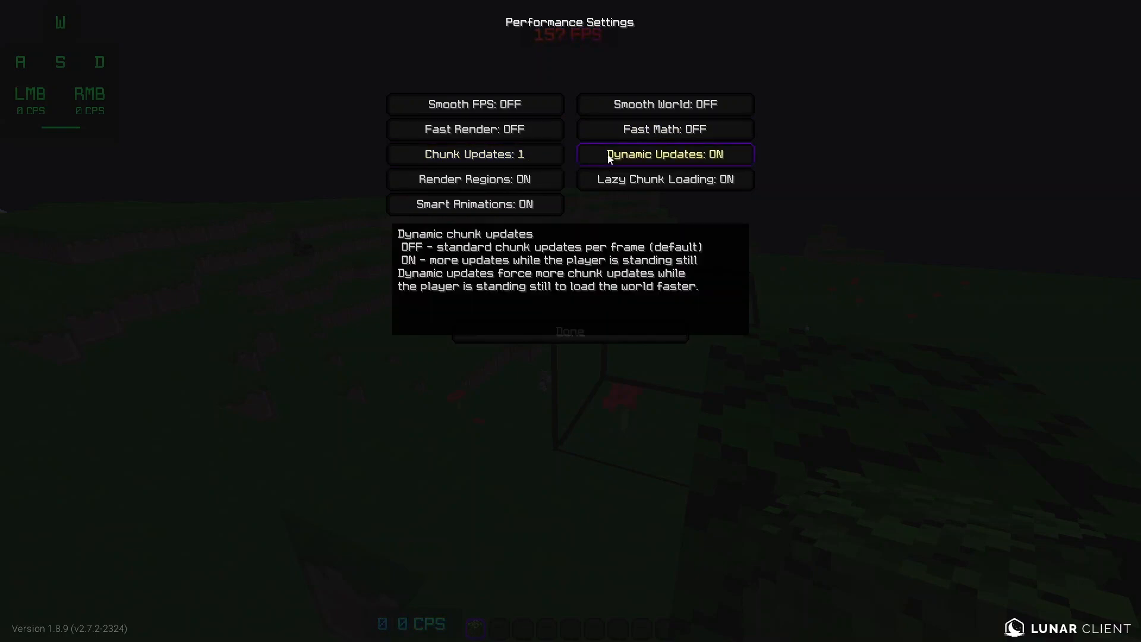
Turn off Dynamic Updates, Render Regions and Lazy Chunk Loading, then Done
{"action": "left_click", "coordinate": [665, 153]}
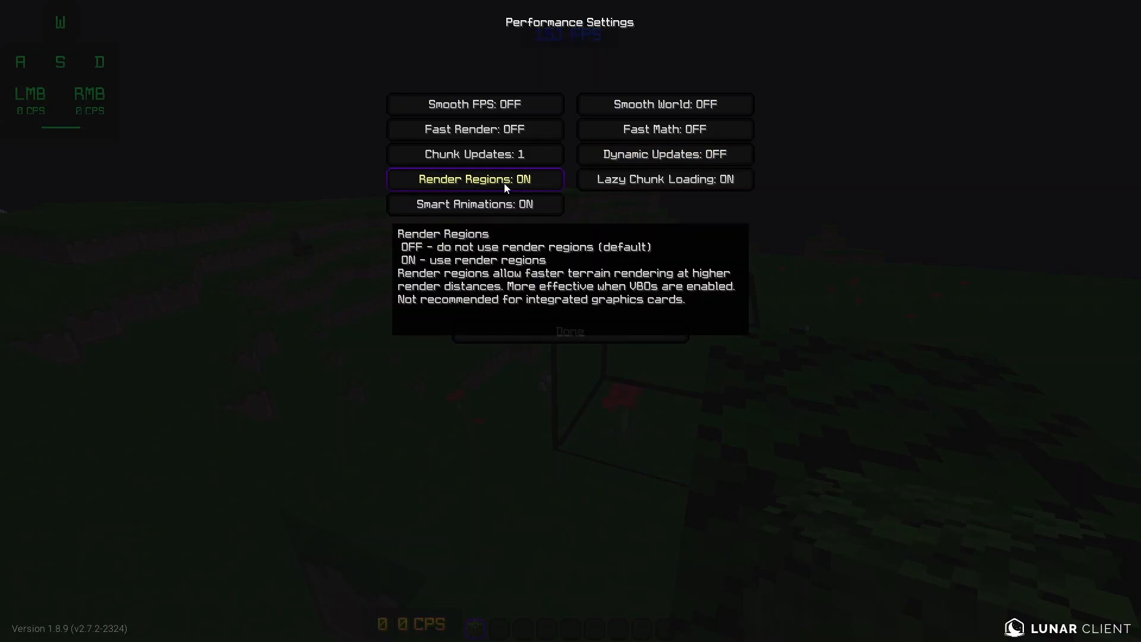
{"action": "left_click", "coordinate": [475, 178]}
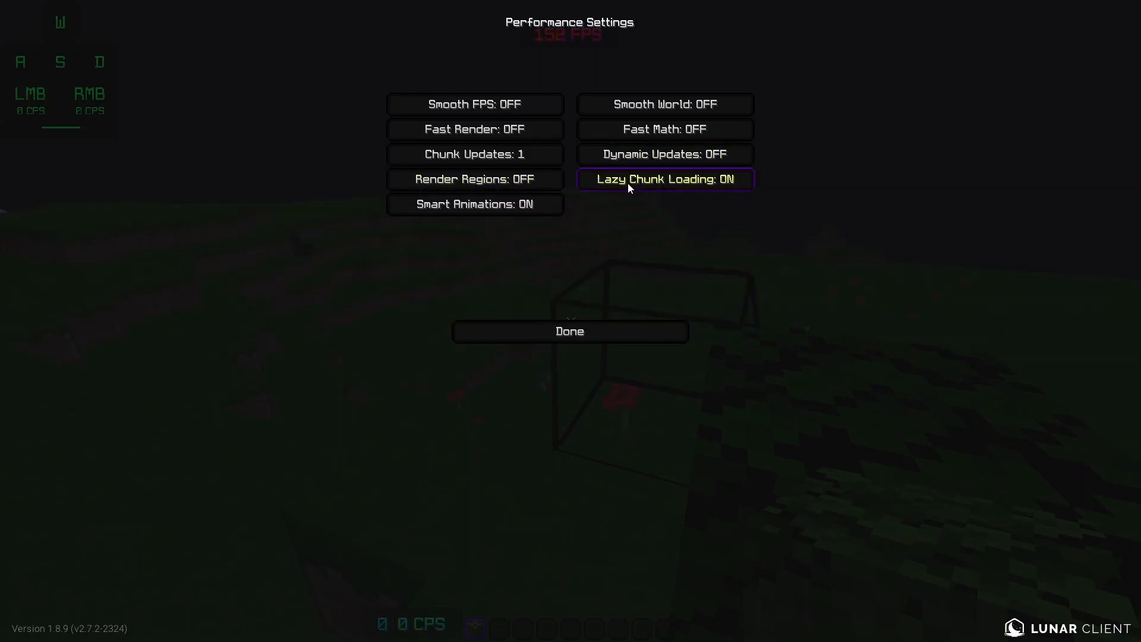
{"action": "mouse_move", "coordinate": [633, 189]}
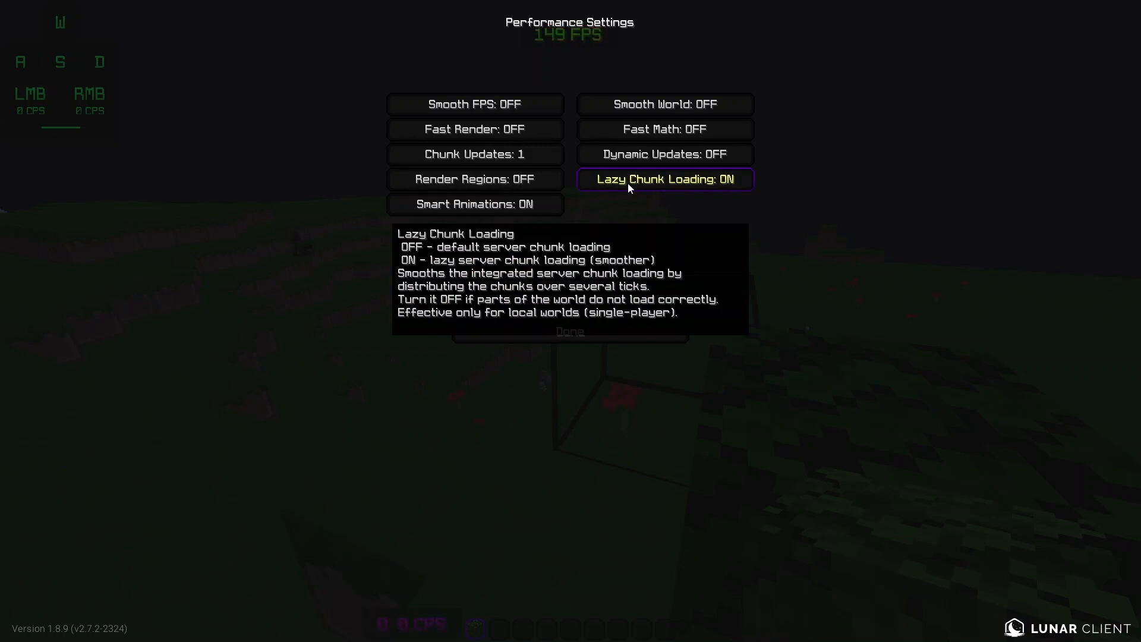
{"action": "left_click", "coordinate": [665, 178]}
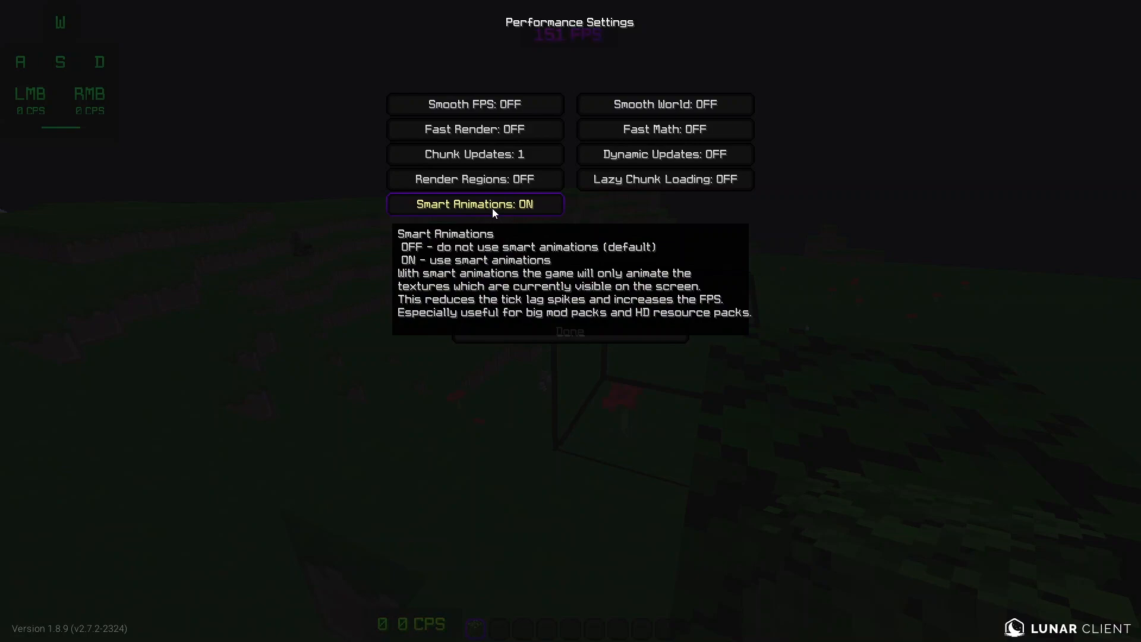
{"action": "left_click", "coordinate": [570, 332]}
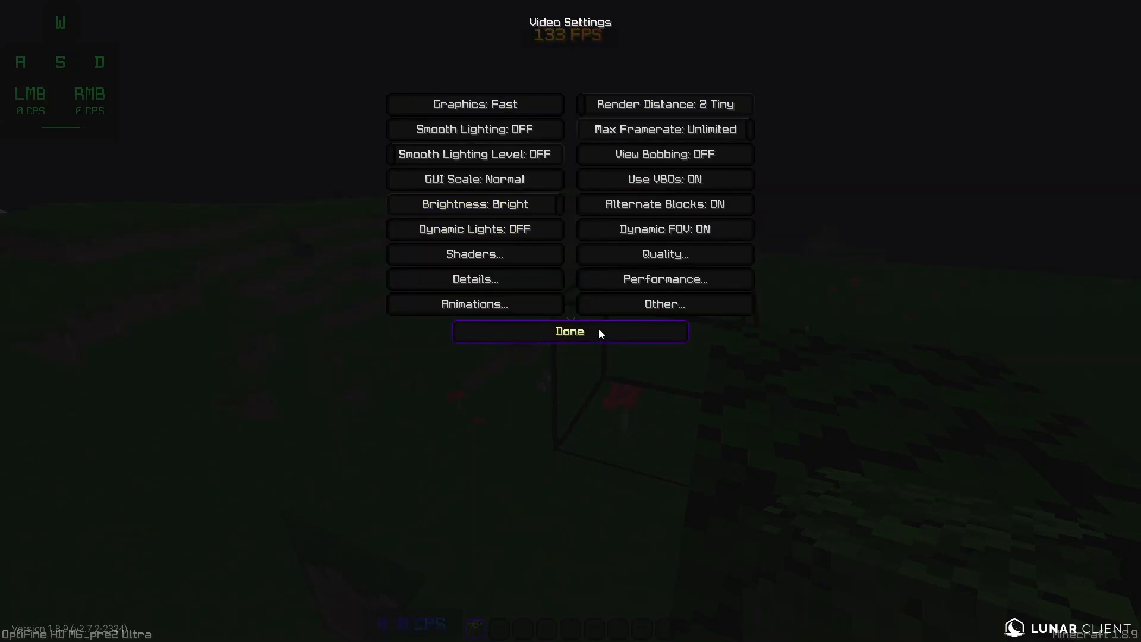
Return to the game and shrink the window, walking forward as the FPS climbs into the hundreds
{"action": "left_click", "coordinate": [571, 330]}
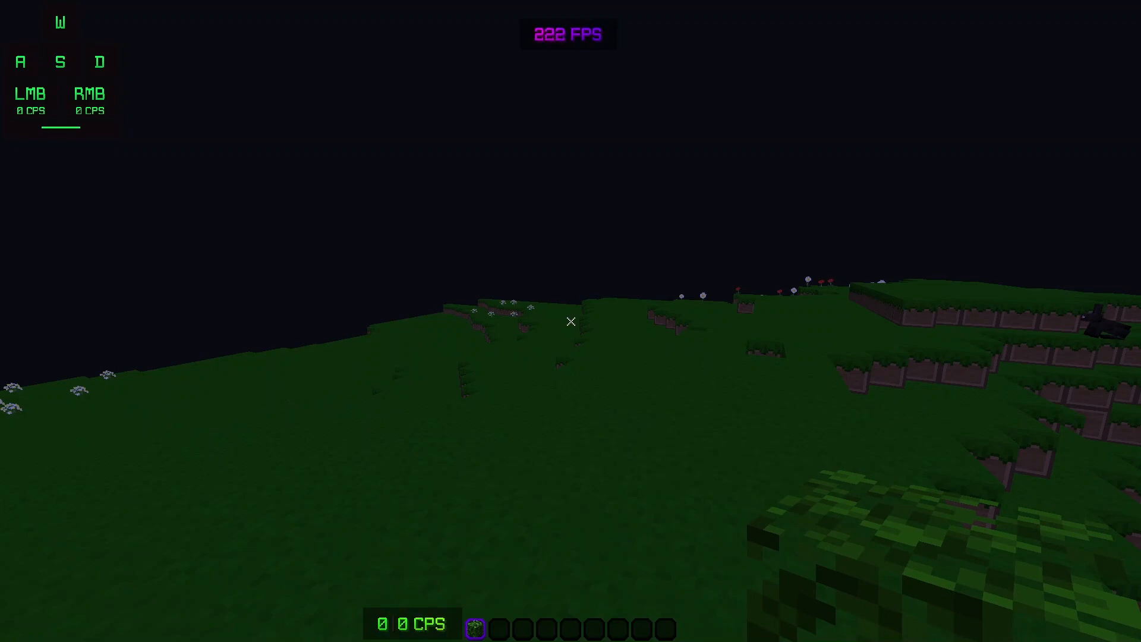
{"action": "left_click", "coordinate": [571, 322]}
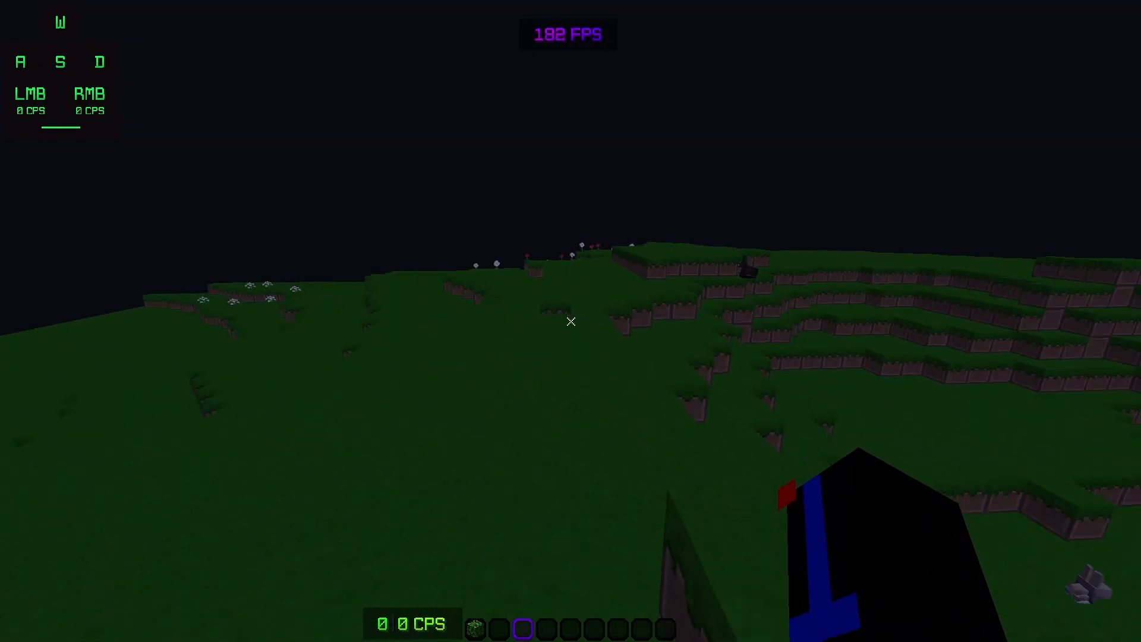
{"action": "key", "text": "w"}
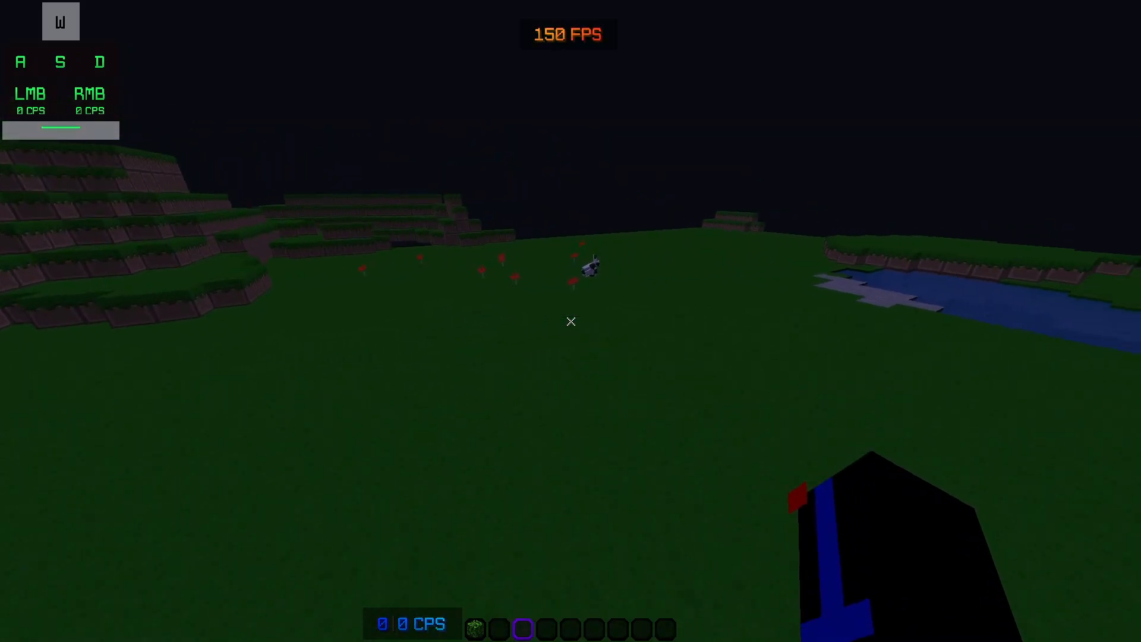
{"action": "left_click", "coordinate": [571, 321]}
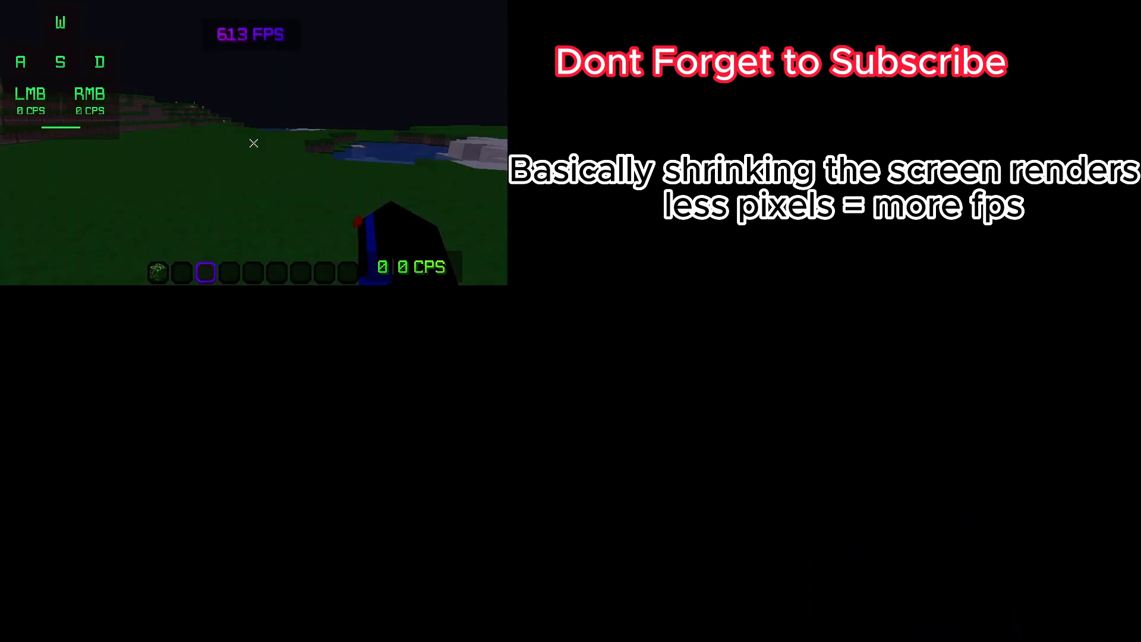
{"action": "key", "text": "w"}
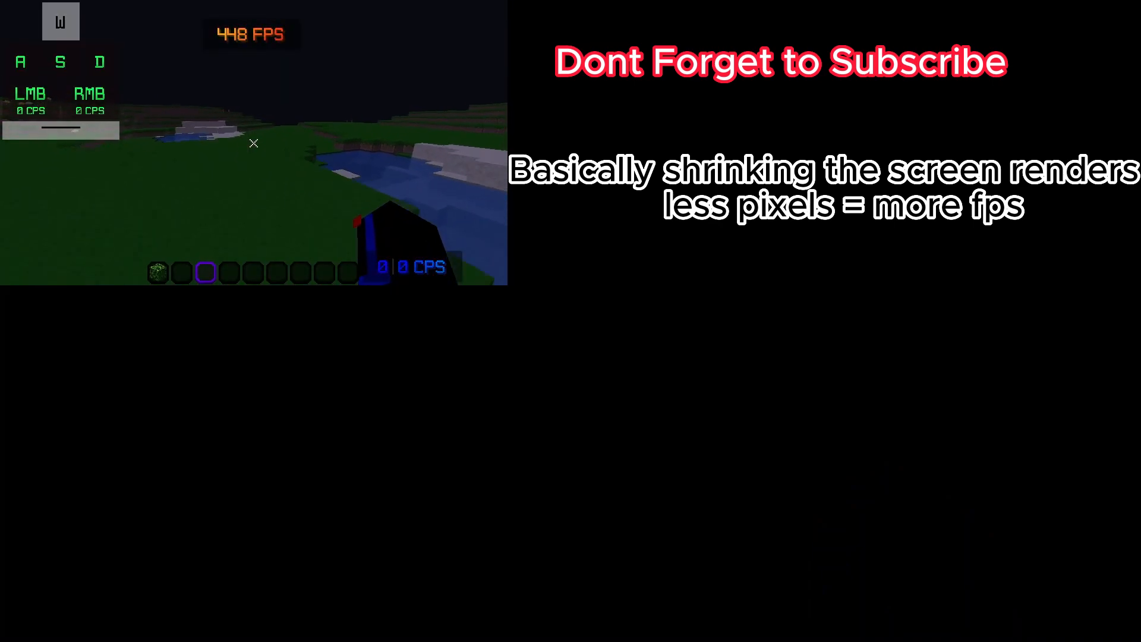